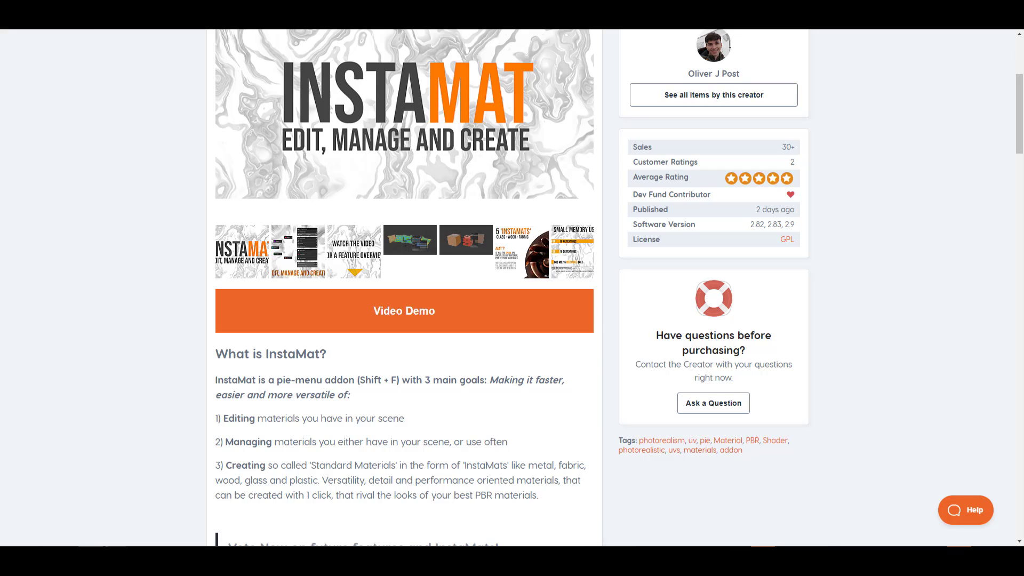
Scroll through the InstaMat page on Blender Market, then return to Blender's default cube scene.
{"action": "scroll", "scroll_direction": "up", "scroll_amount": 3}
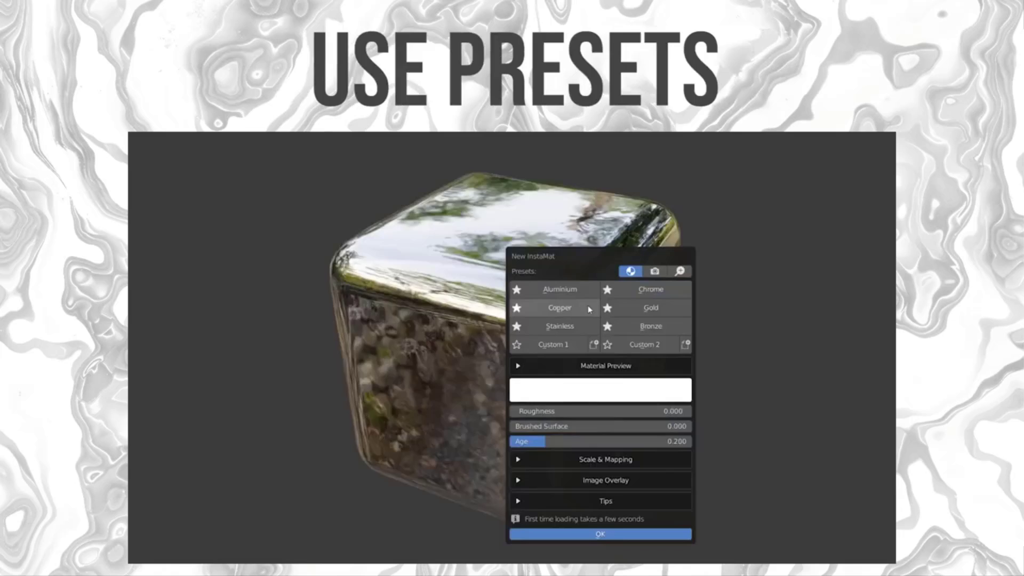
{"action": "left_click", "coordinate": [599, 390]}
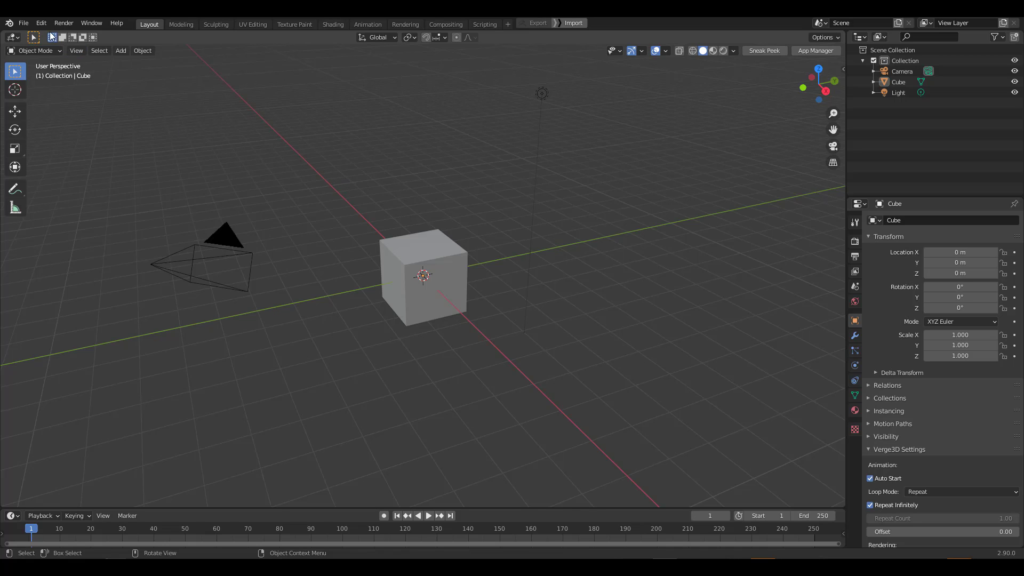
Move the viewport so the default cube appears closer.
{"action": "left_click", "coordinate": [40, 22]}
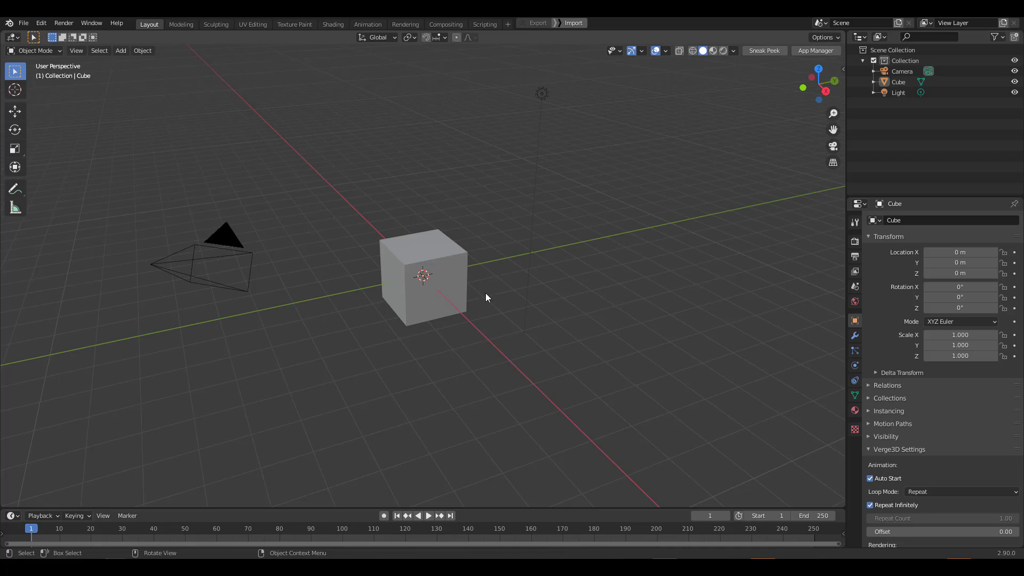
{"action": "left_click_drag", "start_coordinate": [485, 298], "coordinate": [515, 278]}
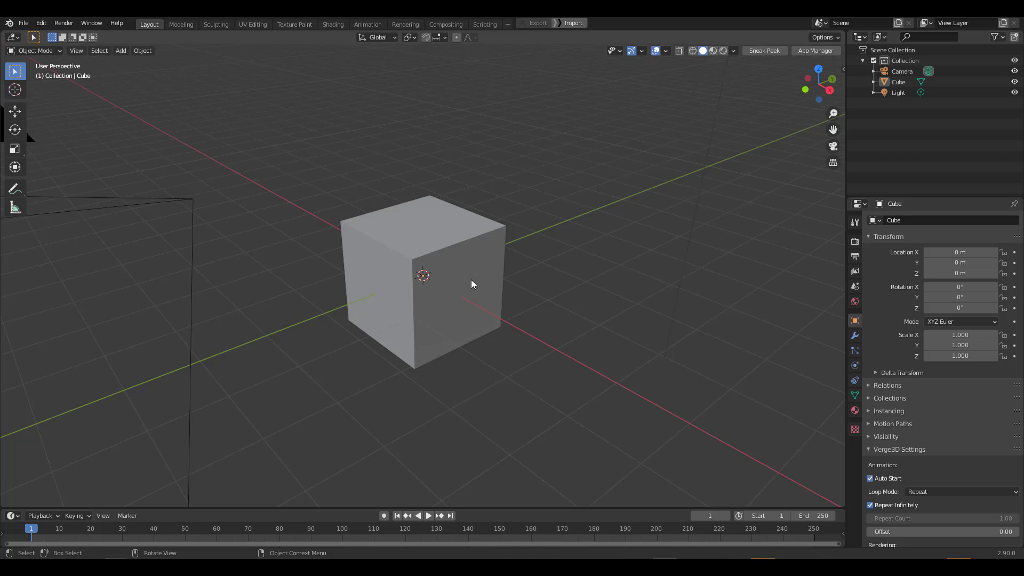
{"action": "mouse_move", "coordinate": [459, 248]}
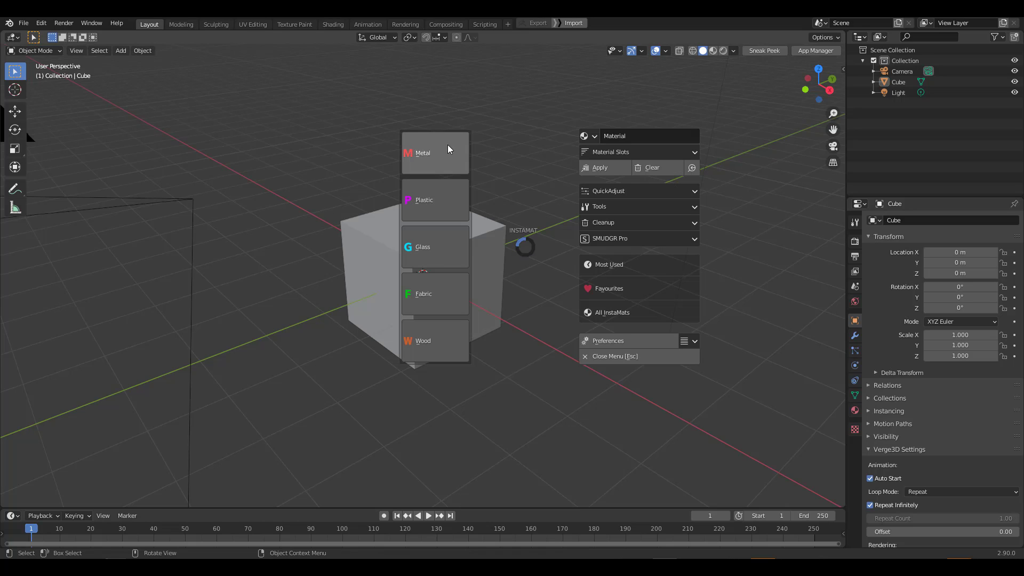
{"action": "mouse_move", "coordinate": [451, 149]}
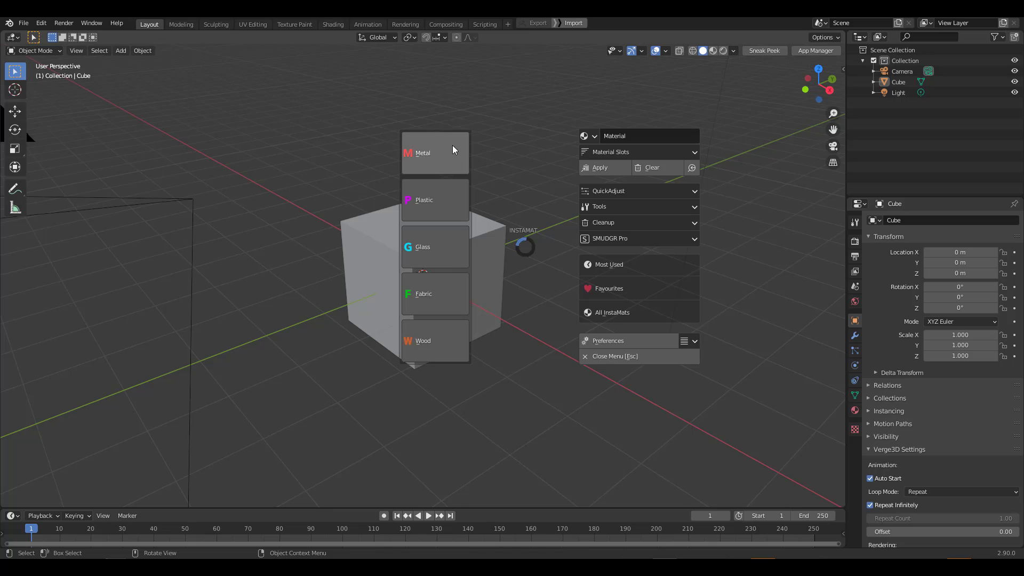
{"action": "mouse_move", "coordinate": [745, 187]}
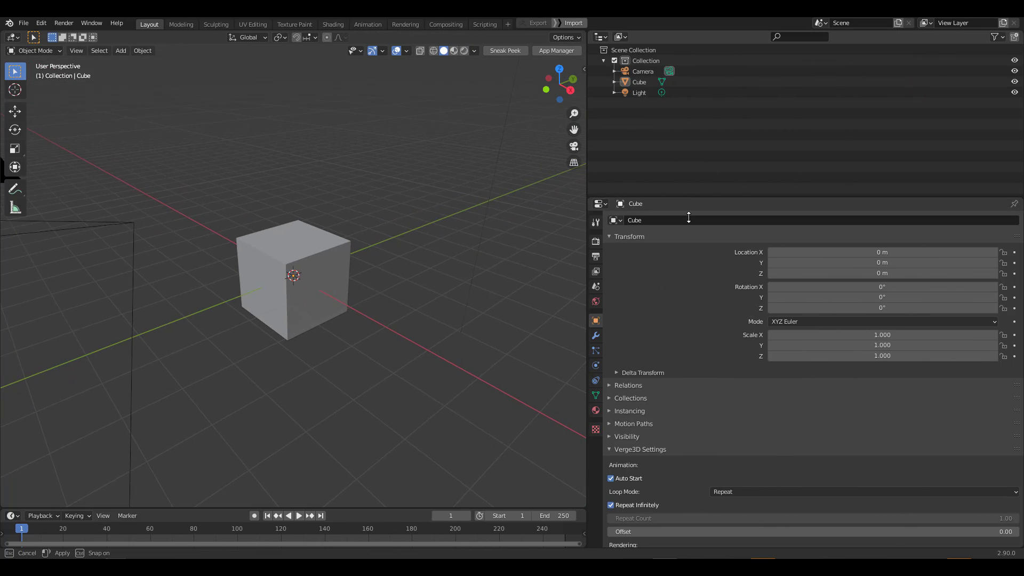
Finish widening the Properties area, add a rendered viewport and ground plane, and raise a subdivided sphere.
{"action": "left_click", "coordinate": [599, 37]}
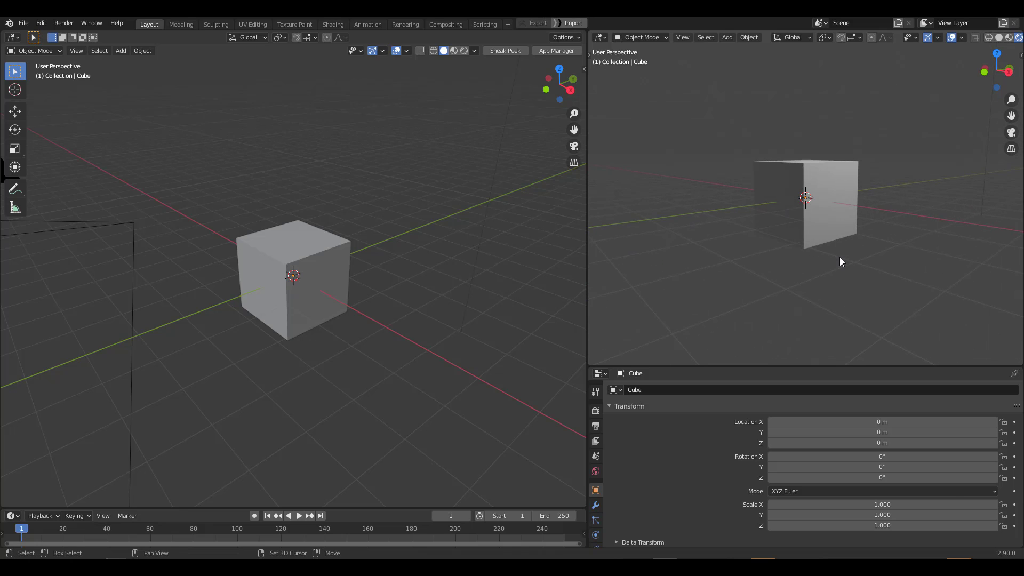
{"action": "left_click", "coordinate": [120, 50]}
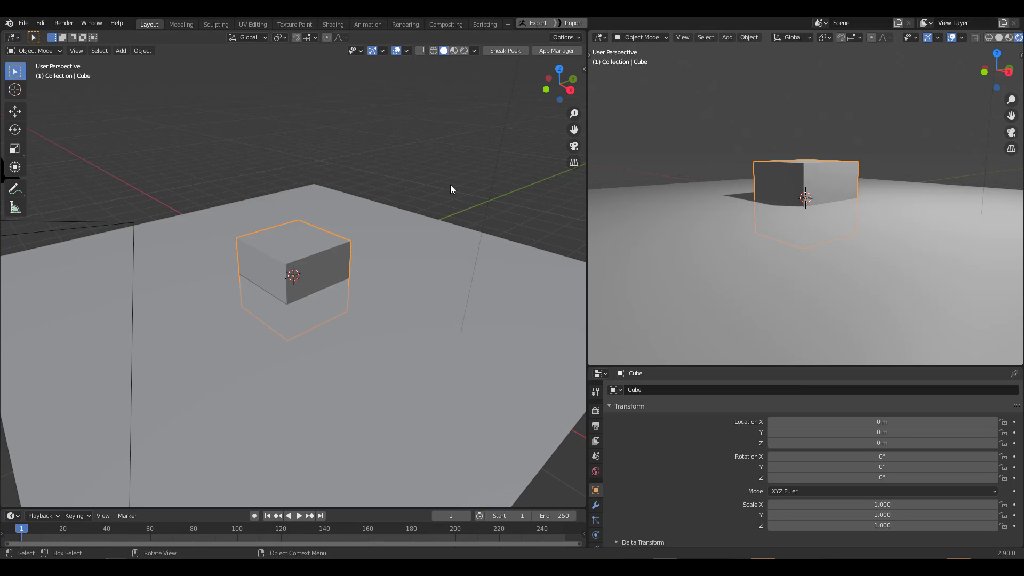
{"action": "left_click", "coordinate": [14, 111]}
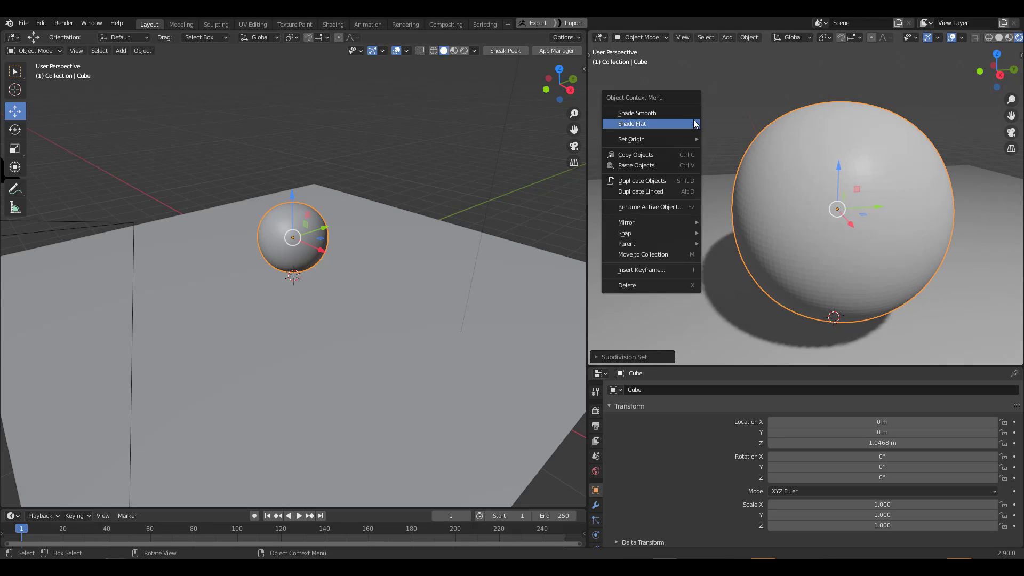
Shade the sphere smooth, apply the InstaMat Bronze metal preset, and adjust its colour swatch.
{"action": "left_click", "coordinate": [630, 123]}
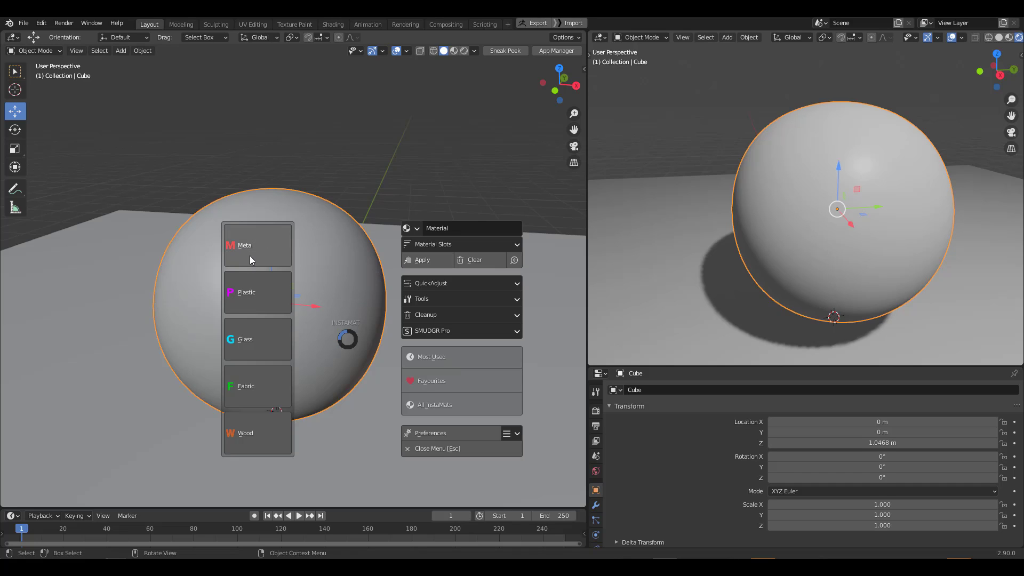
{"action": "left_click", "coordinate": [247, 244]}
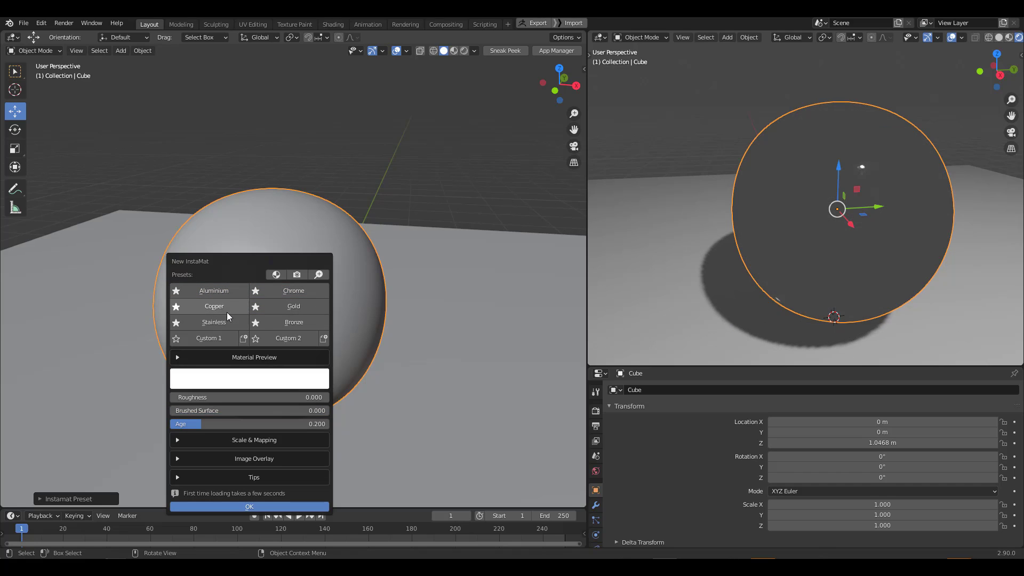
{"action": "left_click", "coordinate": [293, 305]}
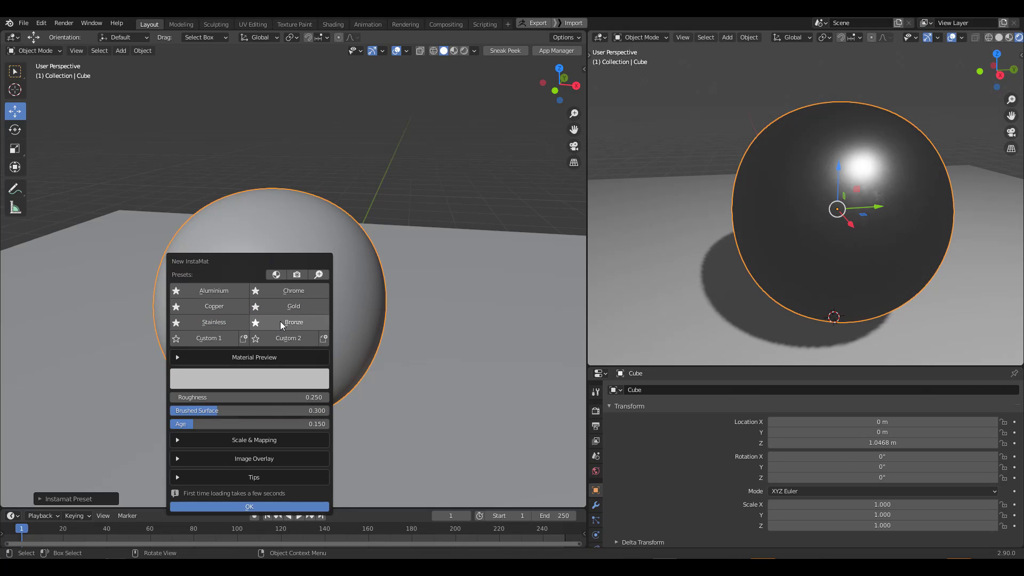
{"action": "left_click", "coordinate": [293, 322]}
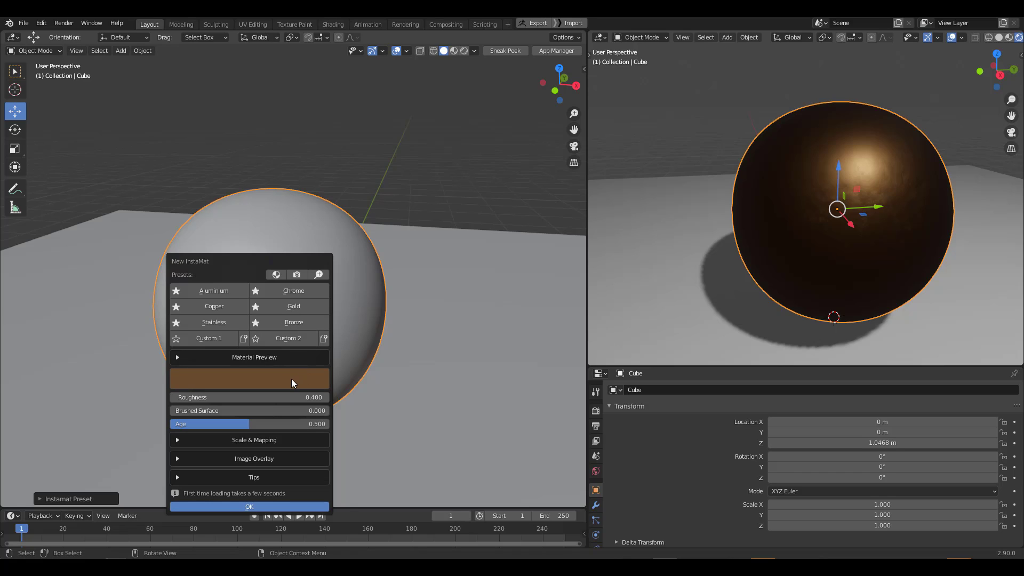
{"action": "left_click", "coordinate": [248, 378]}
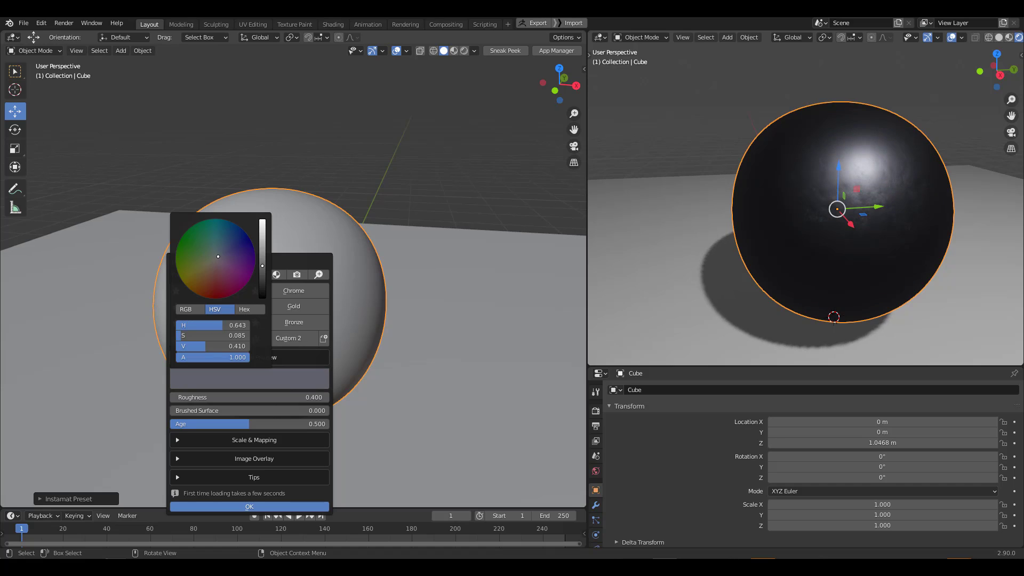
{"action": "mouse_move", "coordinate": [225, 264]}
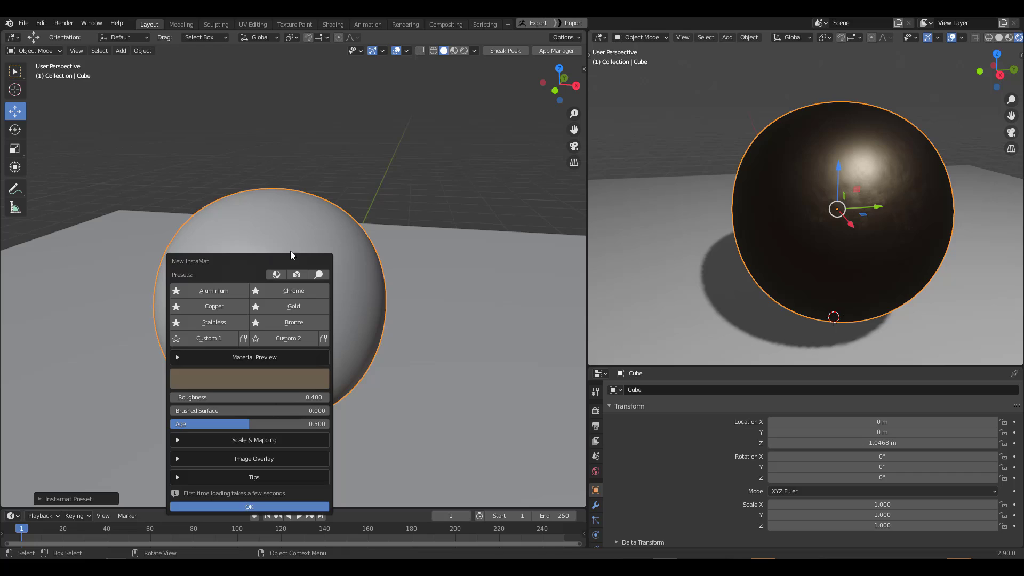
{"action": "mouse_move", "coordinate": [268, 381]}
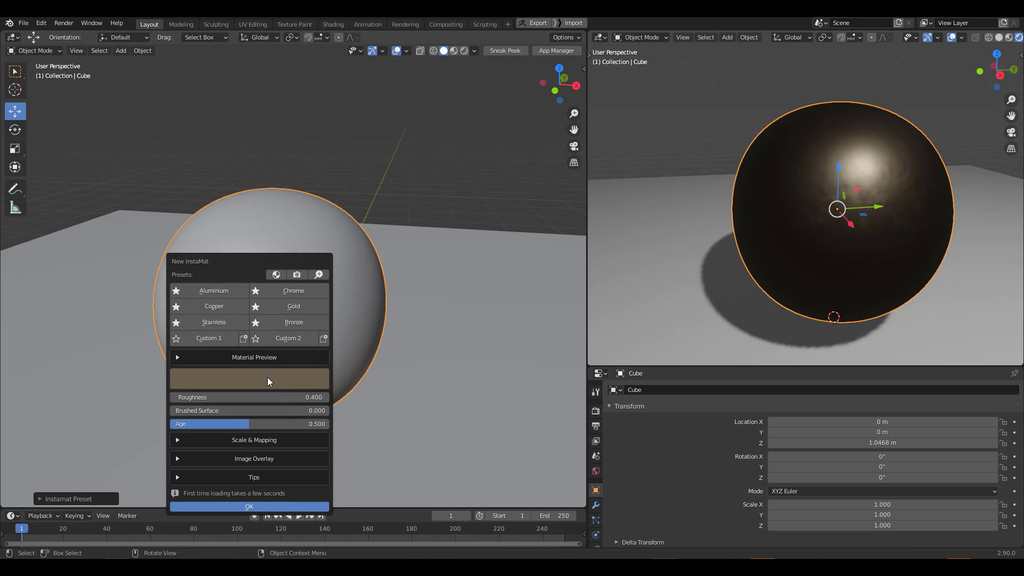
{"action": "mouse_move", "coordinate": [184, 357]}
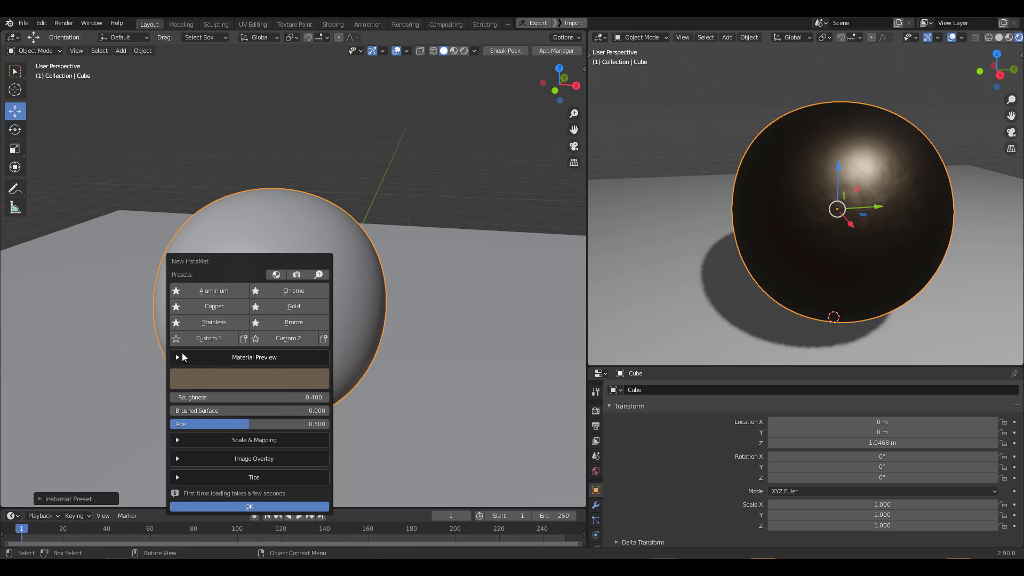
Expand the Material Preview panel to show the Metal_Cube_Bronze preview sphere.
{"action": "left_click", "coordinate": [254, 358]}
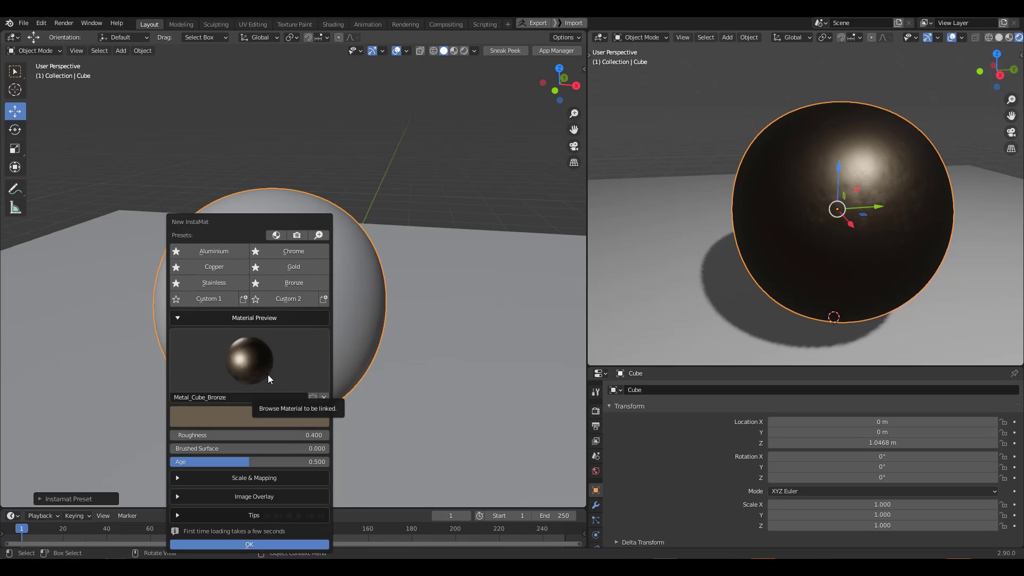
{"action": "mouse_move", "coordinate": [300, 362]}
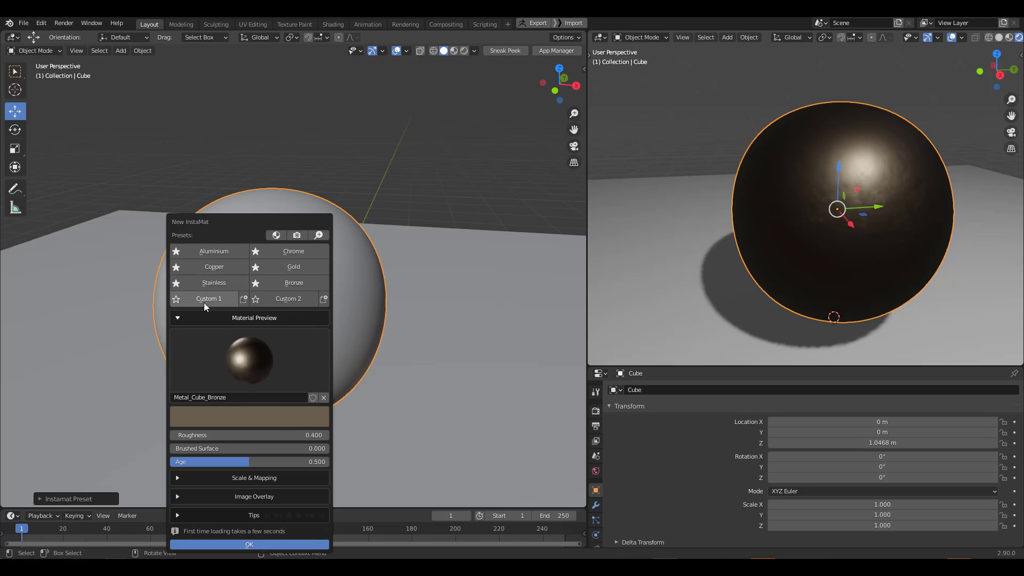
{"action": "mouse_move", "coordinate": [231, 300]}
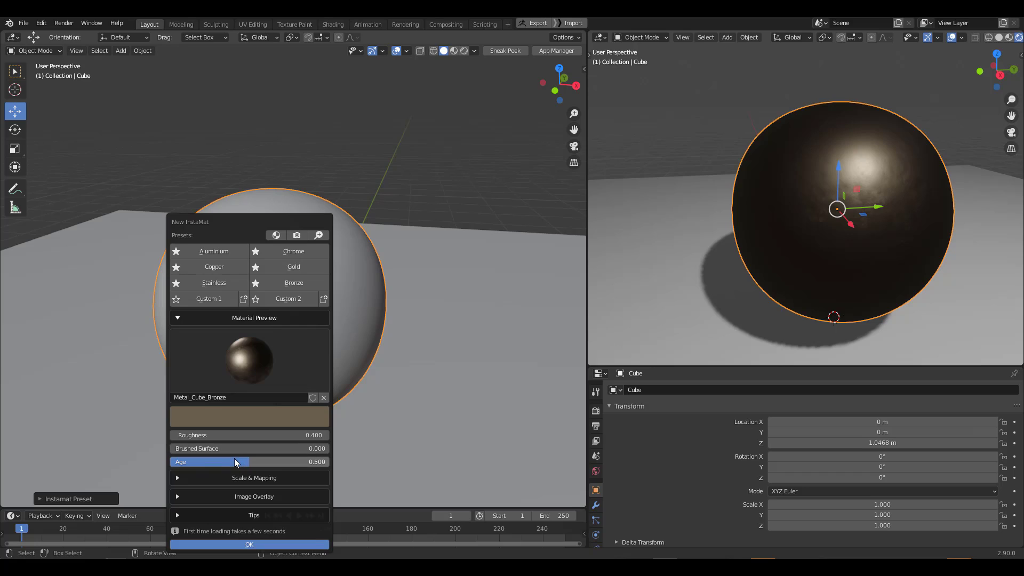
Fine-tune the bronze Age slider to about 0.99 and lower Brushed Surface to about 0.24.
{"action": "left_click_drag", "start_coordinate": [209, 462], "coordinate": [281, 462]}
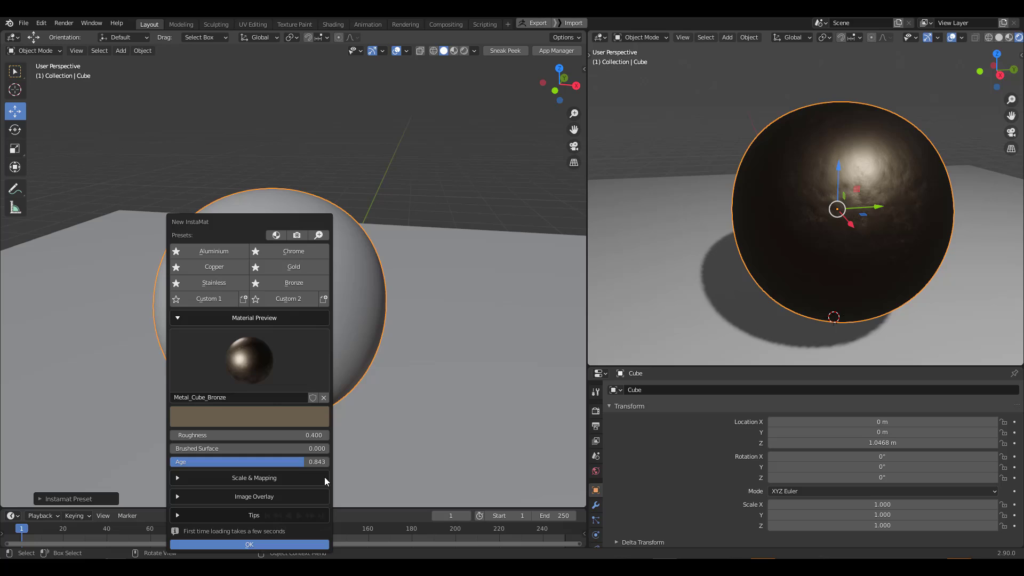
{"action": "left_click_drag", "start_coordinate": [315, 462], "coordinate": [183, 462]}
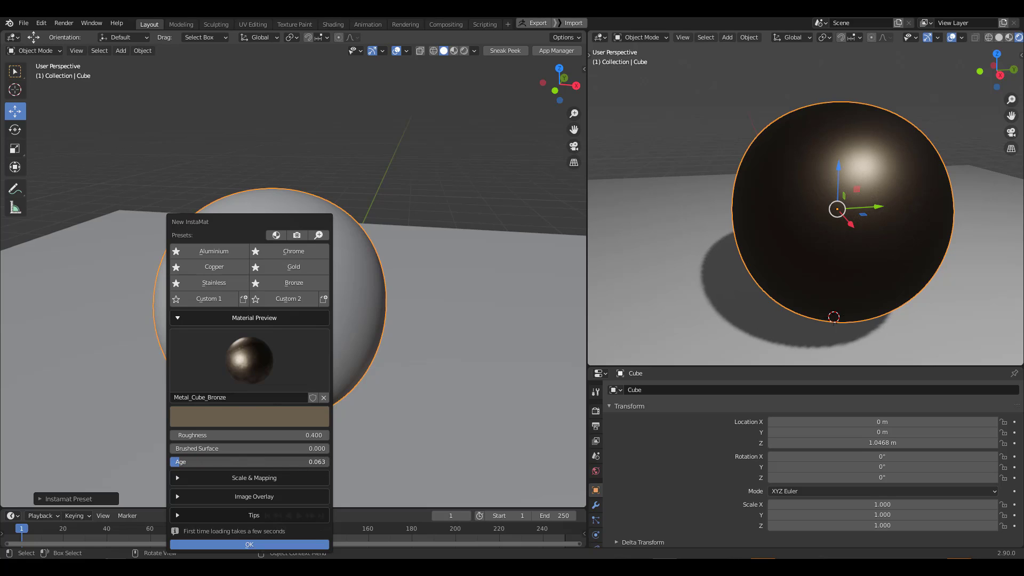
{"action": "left_click_drag", "start_coordinate": [196, 462], "coordinate": [325, 462]}
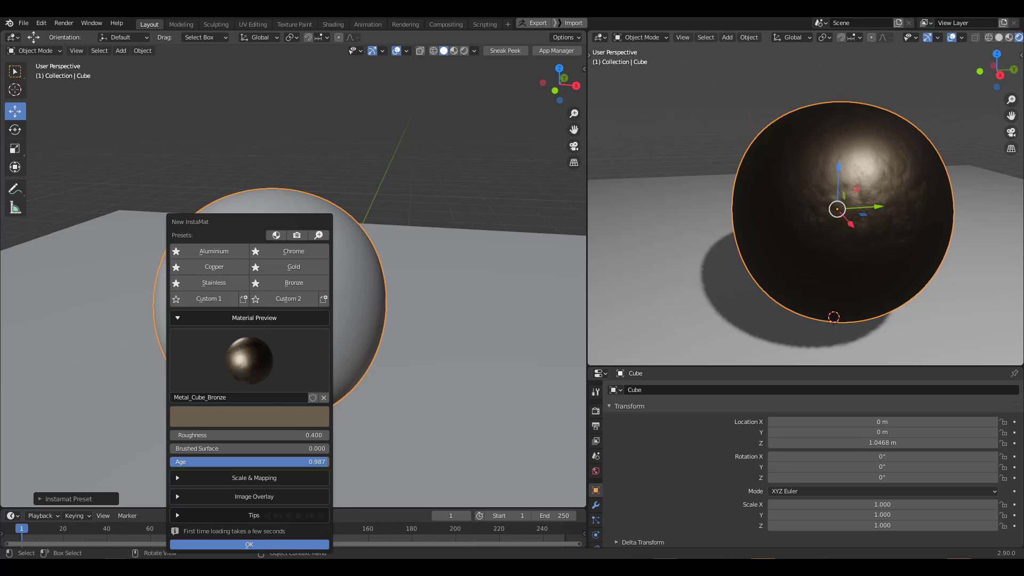
{"action": "mouse_move", "coordinate": [196, 448]}
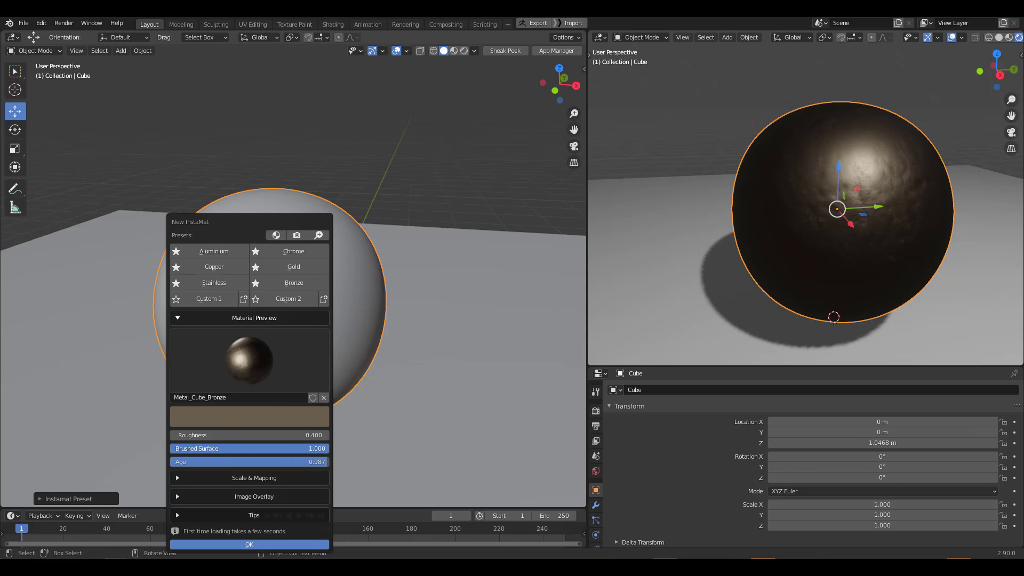
{"action": "left_click_drag", "start_coordinate": [316, 448], "coordinate": [248, 448]}
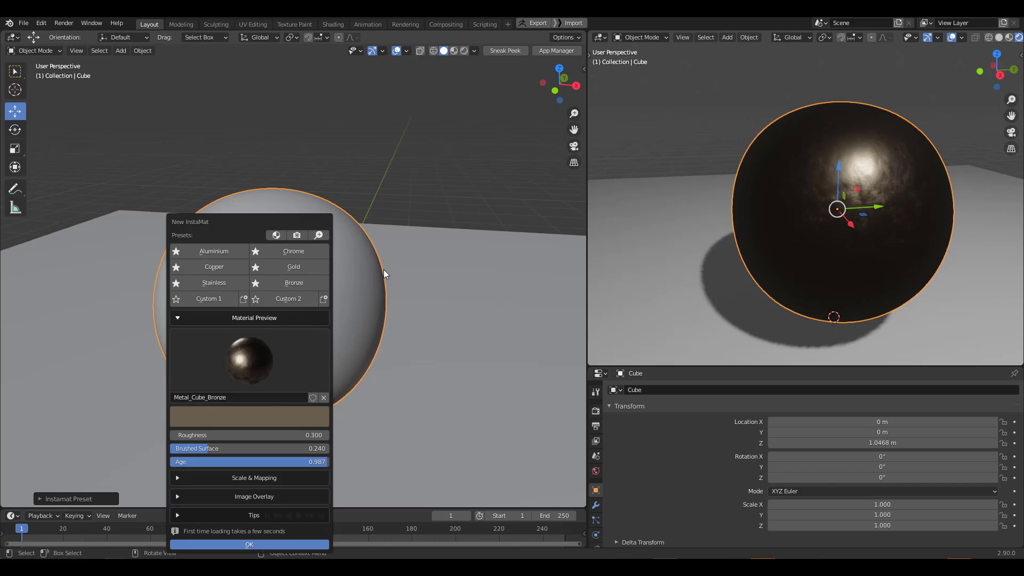
Replace the bronze with an InstaMat wood material, trying Default and Rough before choosing Glossy 2.
{"action": "left_click", "coordinate": [248, 544]}
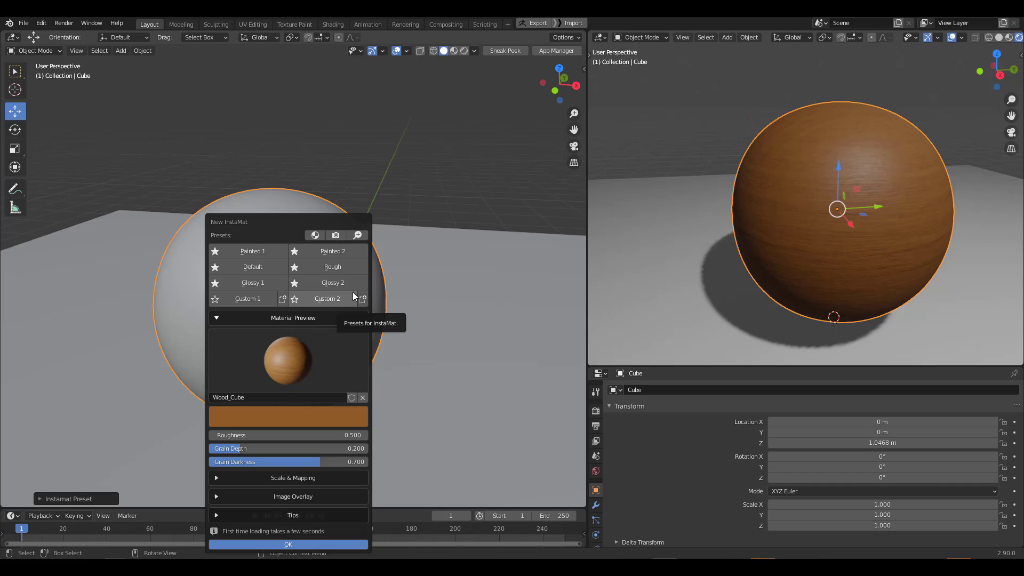
{"action": "mouse_move", "coordinate": [252, 255]}
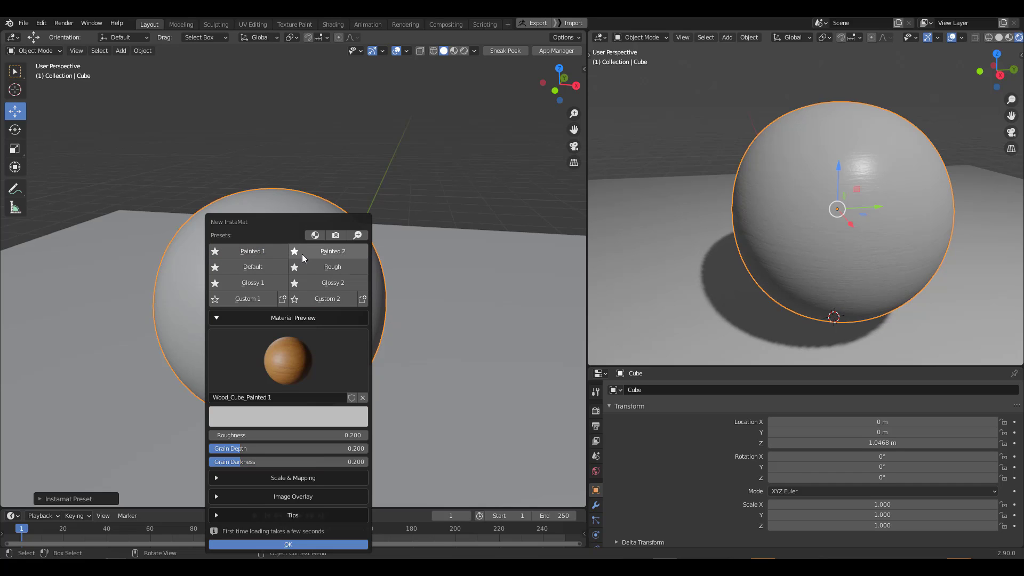
{"action": "left_click", "coordinate": [253, 267]}
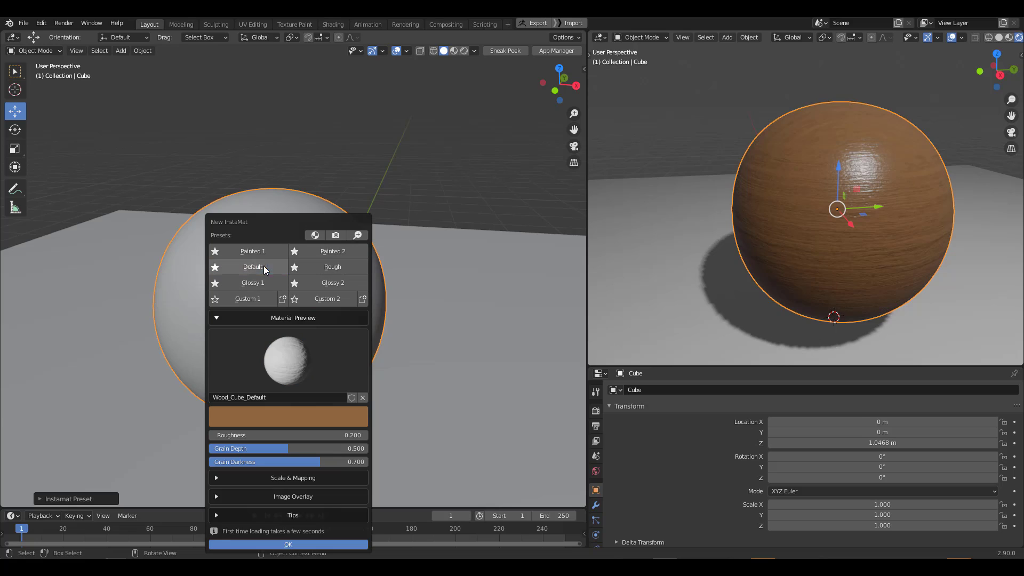
{"action": "left_click", "coordinate": [332, 267]}
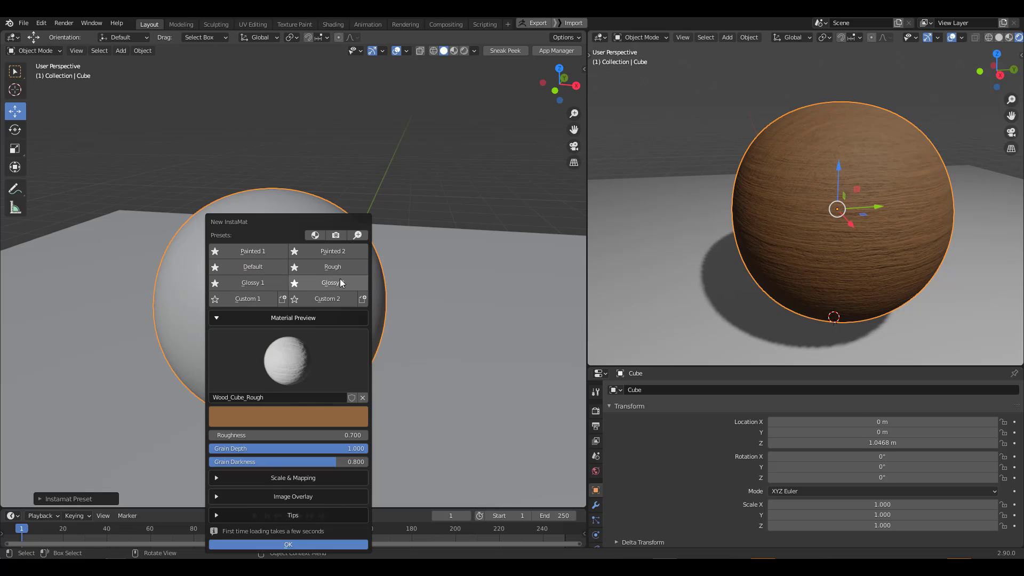
{"action": "left_click", "coordinate": [332, 282]}
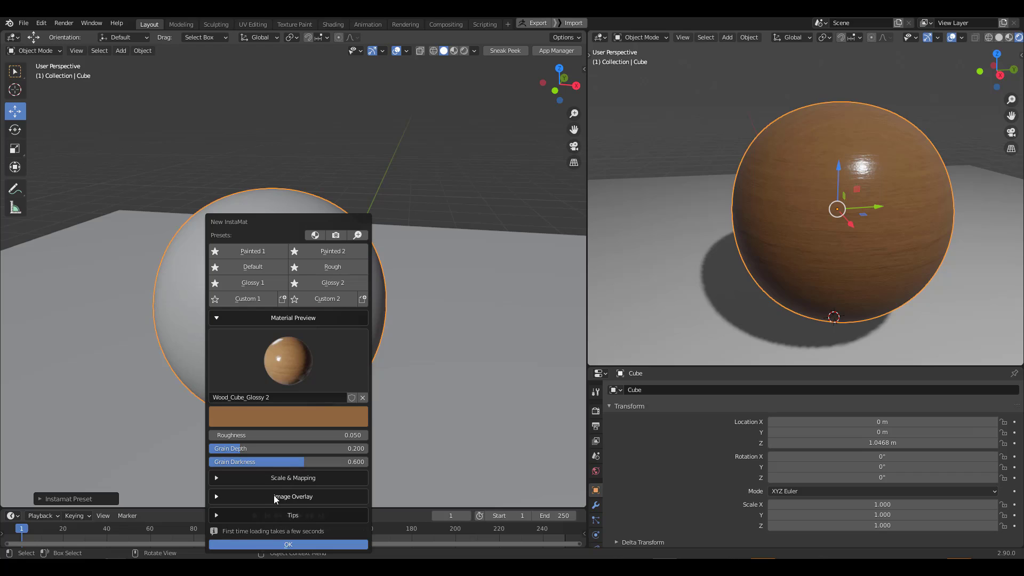
{"action": "mouse_move", "coordinate": [293, 496]}
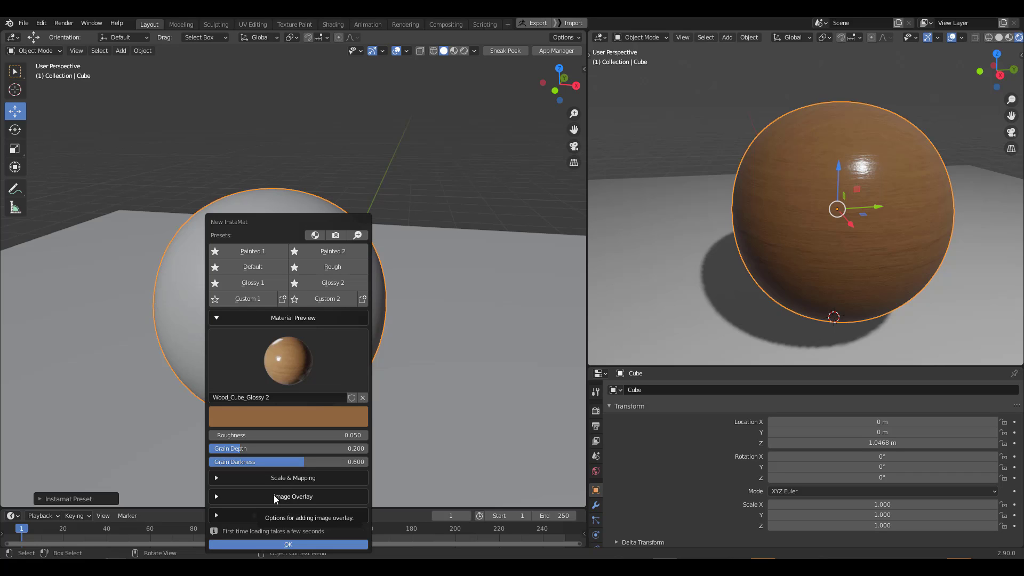
Add IMAT_Brushed.png as an image overlay on the glossy wood material.
{"action": "left_click", "coordinate": [293, 496]}
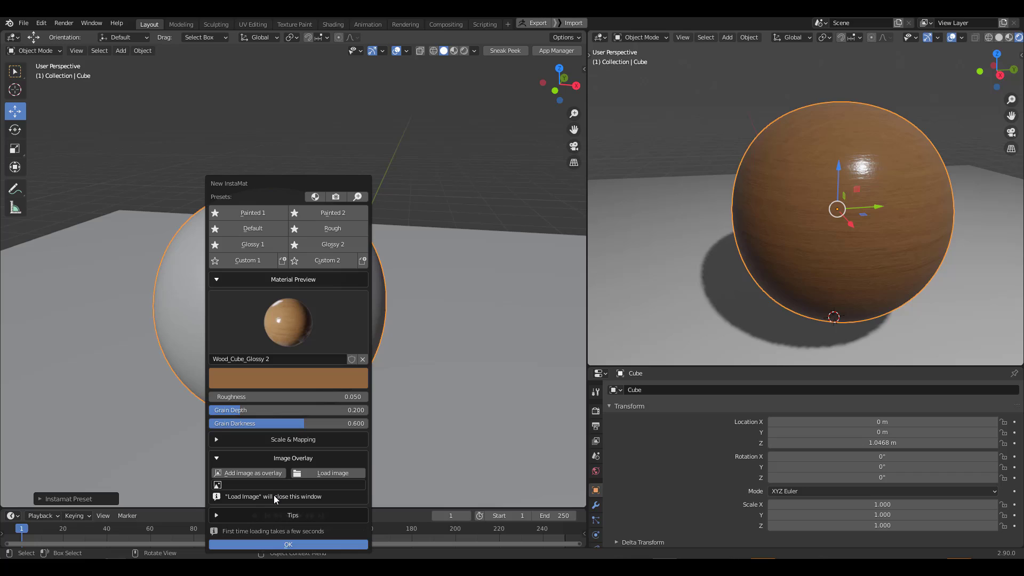
{"action": "mouse_move", "coordinate": [331, 473]}
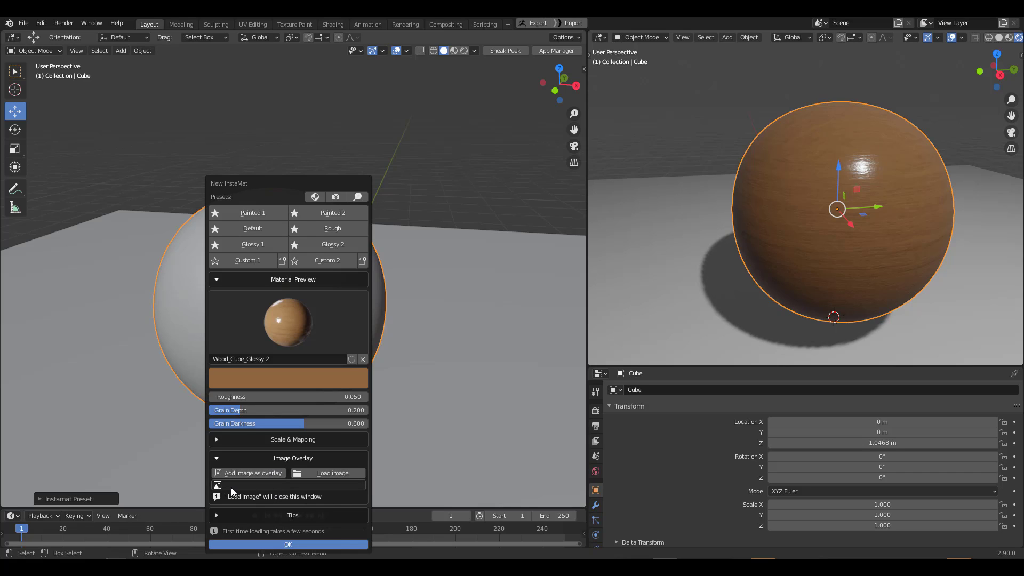
{"action": "left_click", "coordinate": [287, 485]}
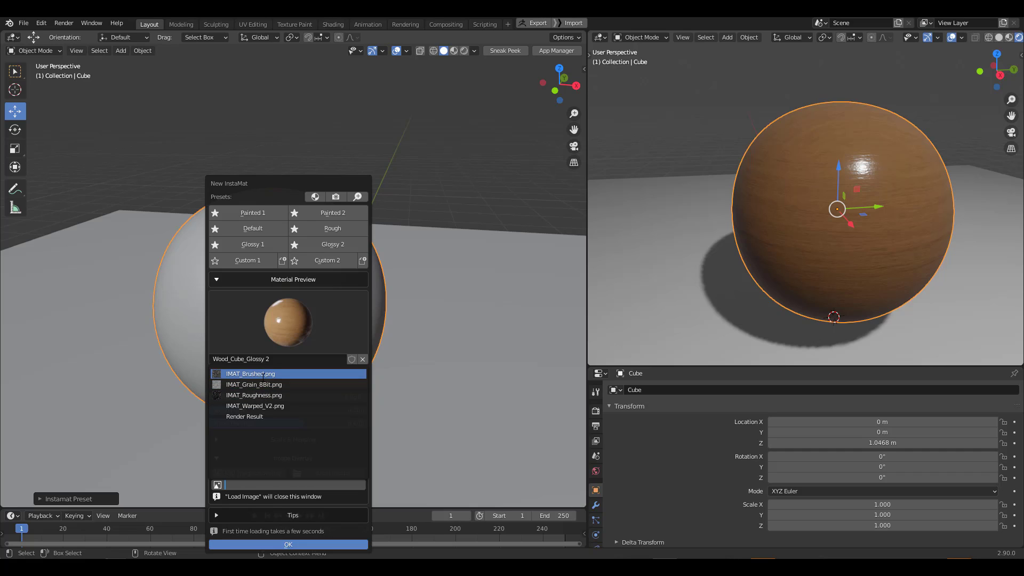
{"action": "left_click", "coordinate": [245, 416]}
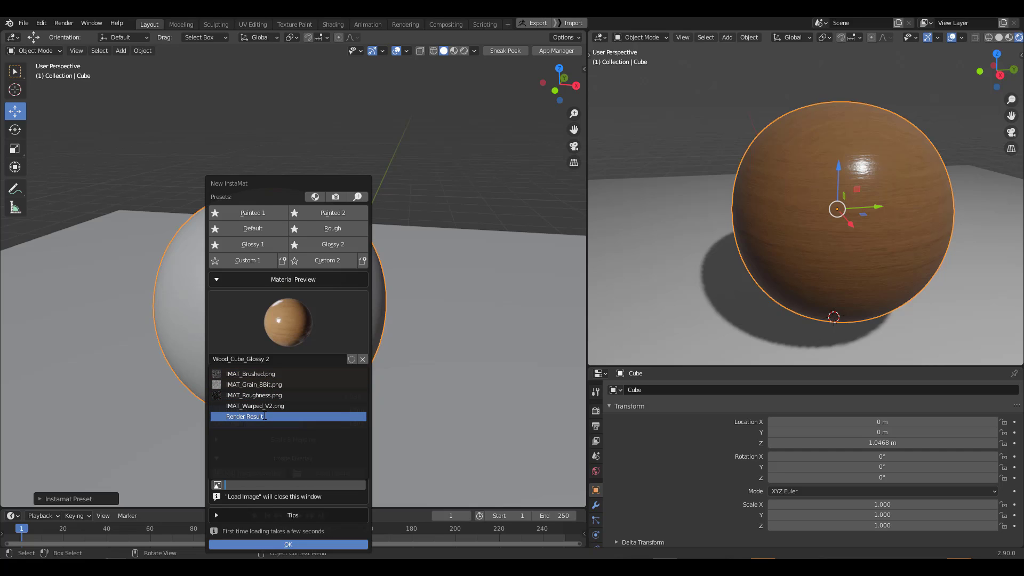
{"action": "left_click", "coordinate": [250, 374]}
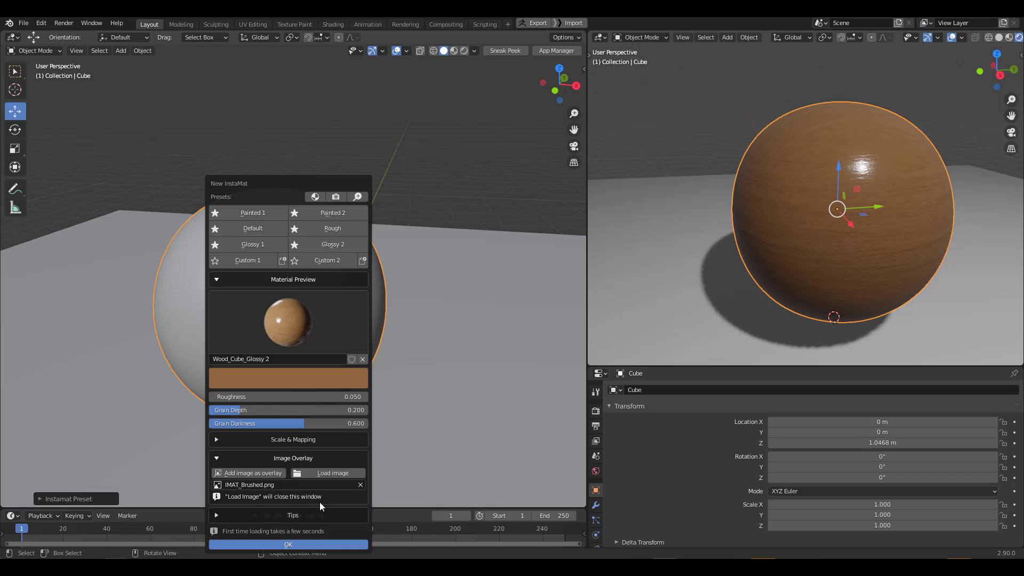
{"action": "mouse_move", "coordinate": [230, 480]}
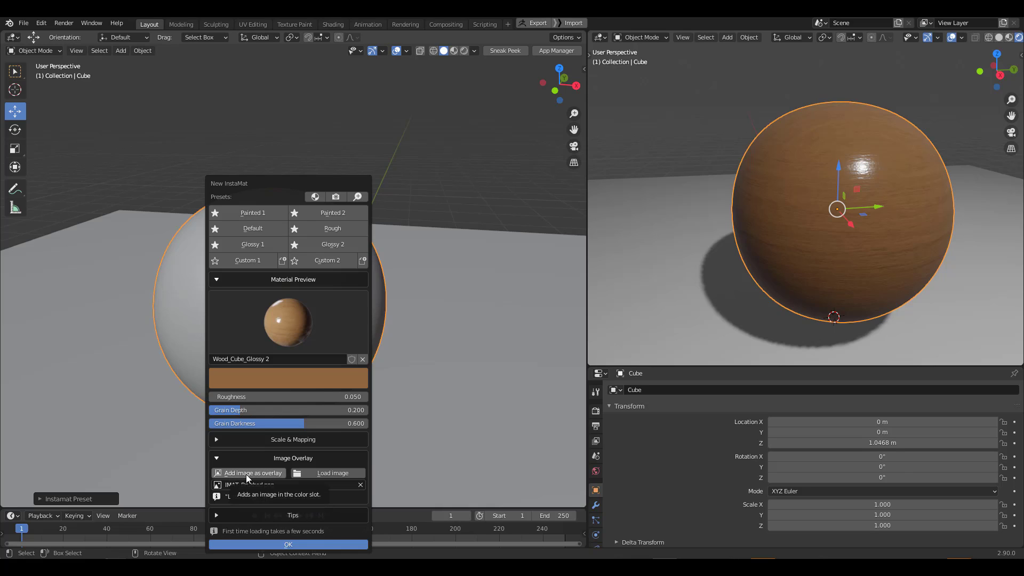
{"action": "left_click", "coordinate": [331, 472]}
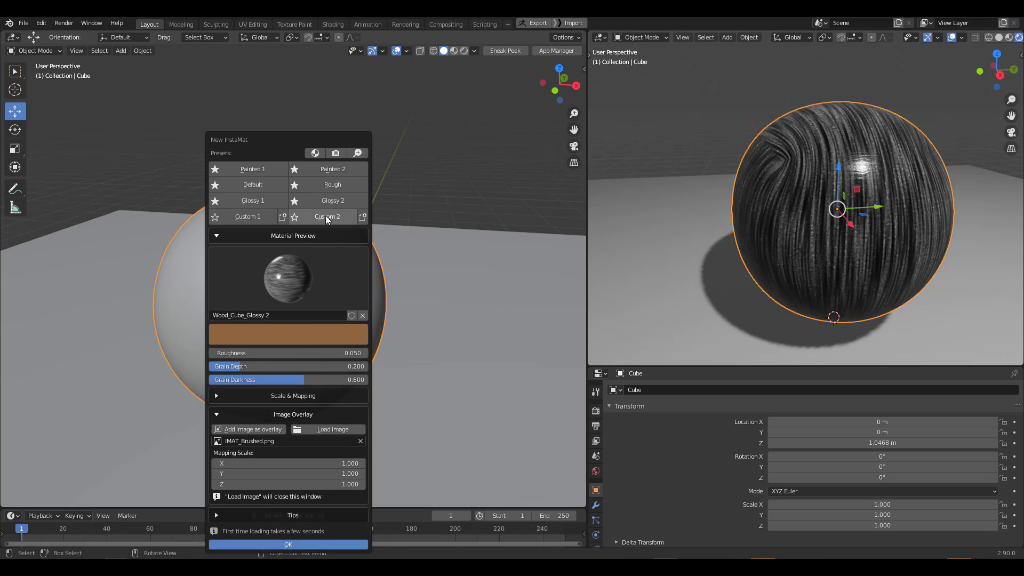
{"action": "mouse_move", "coordinate": [345, 225]}
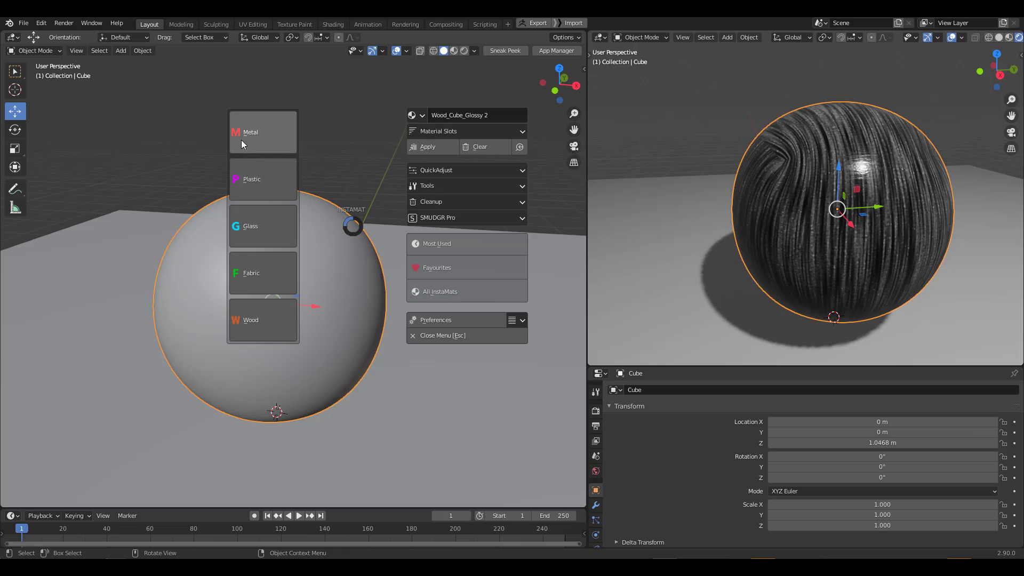
Reopen the InstaMat menu and briefly expand, then collapse, the wood QuickAdjust settings.
{"action": "left_click", "coordinate": [515, 320]}
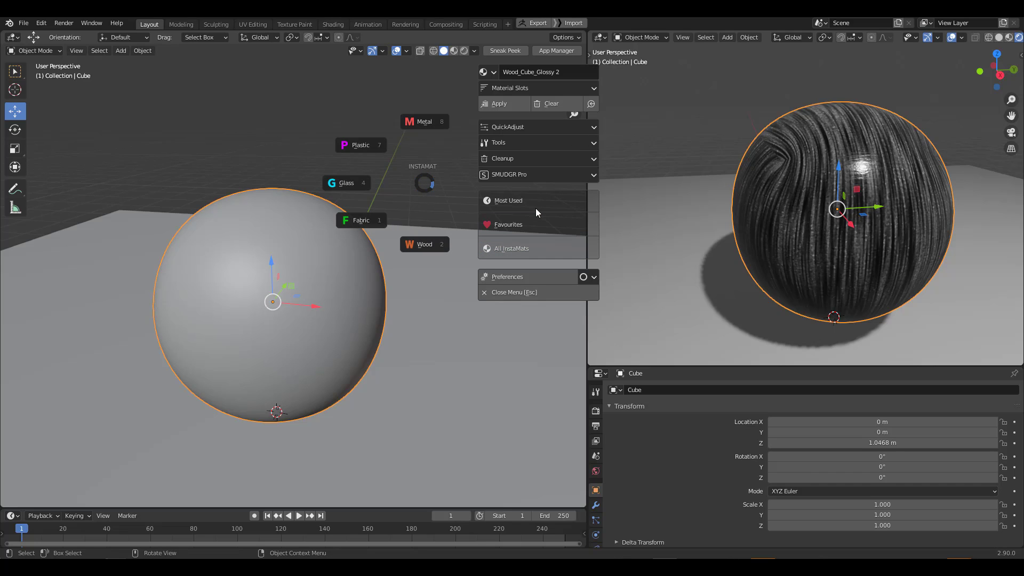
{"action": "mouse_move", "coordinate": [535, 200]}
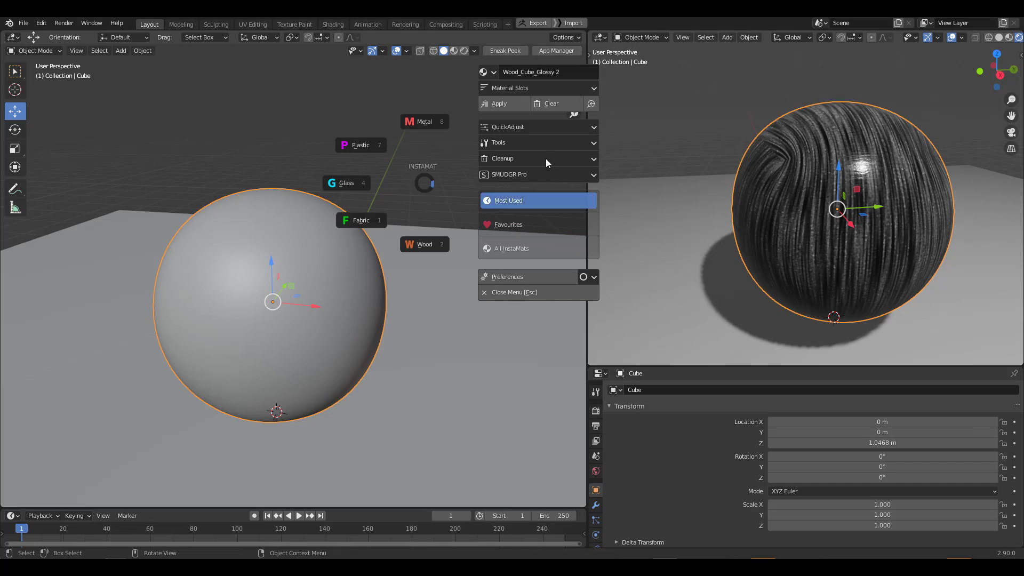
{"action": "left_click", "coordinate": [508, 127]}
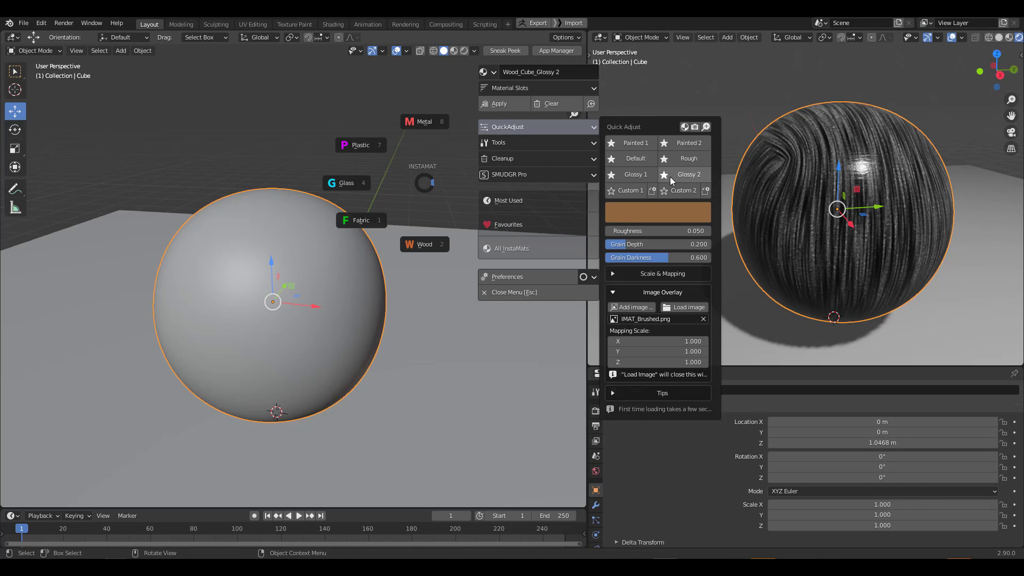
{"action": "left_click", "coordinate": [688, 142]}
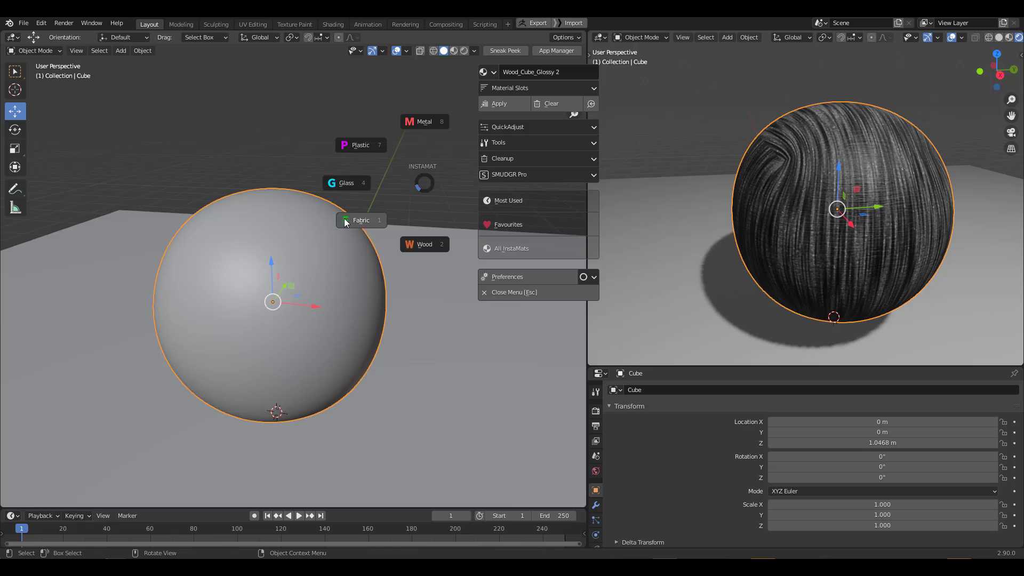
{"action": "mouse_move", "coordinate": [347, 183]}
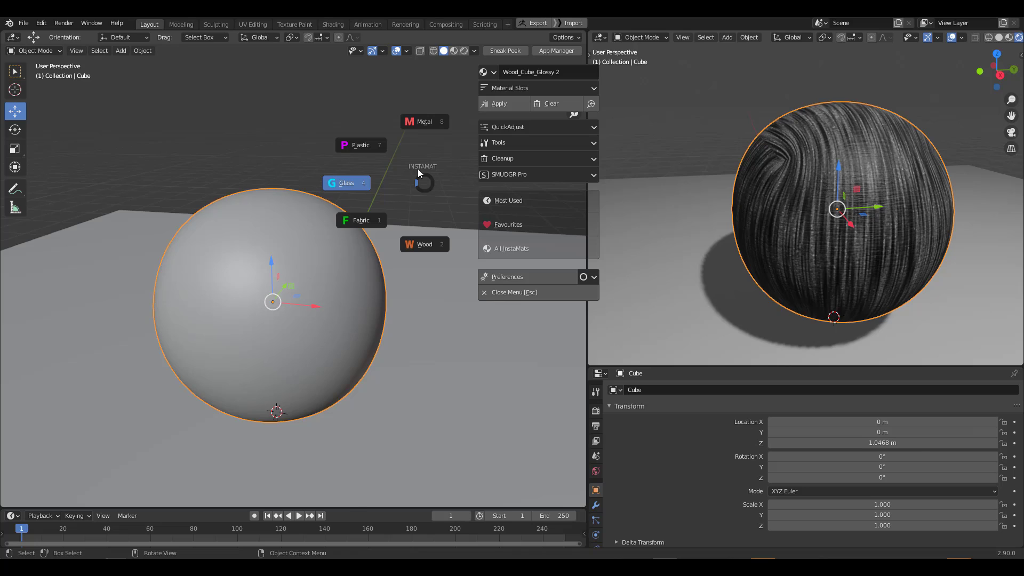
Create and confirm a Glass_Cube material, switch rendering to Cycles, and select the sphere.
{"action": "left_click", "coordinate": [346, 182]}
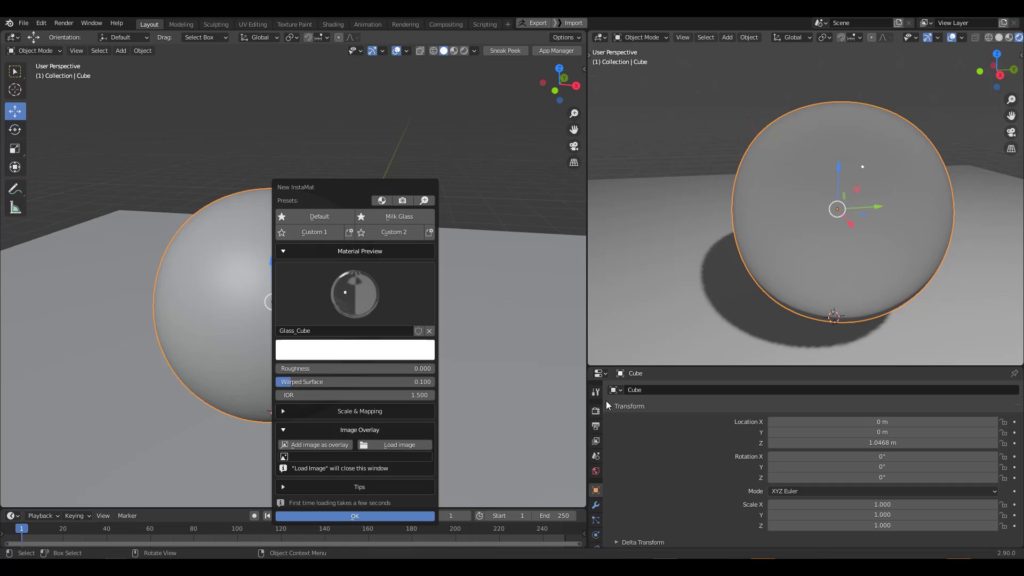
{"action": "left_click", "coordinate": [354, 516]}
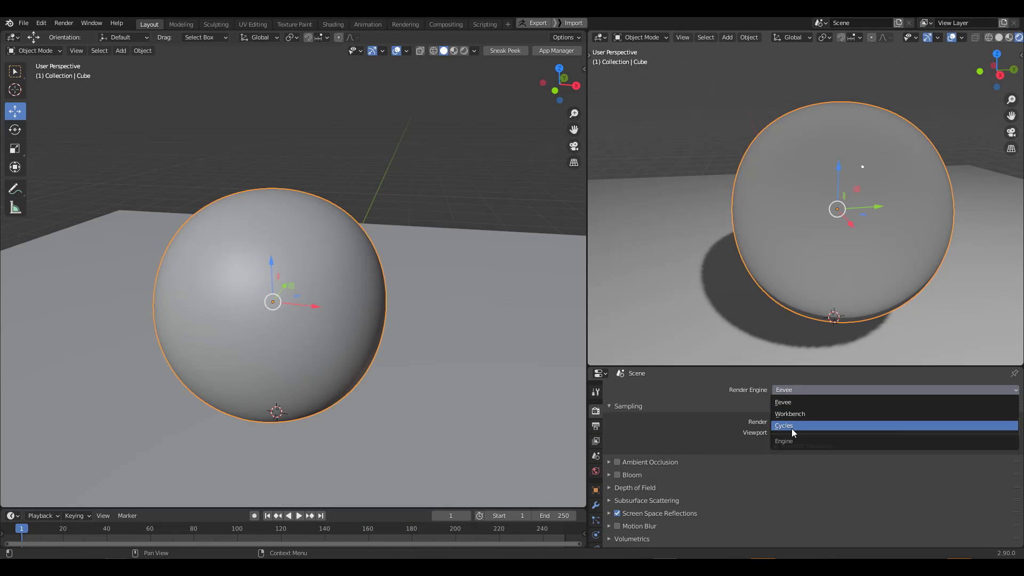
{"action": "left_click", "coordinate": [783, 425]}
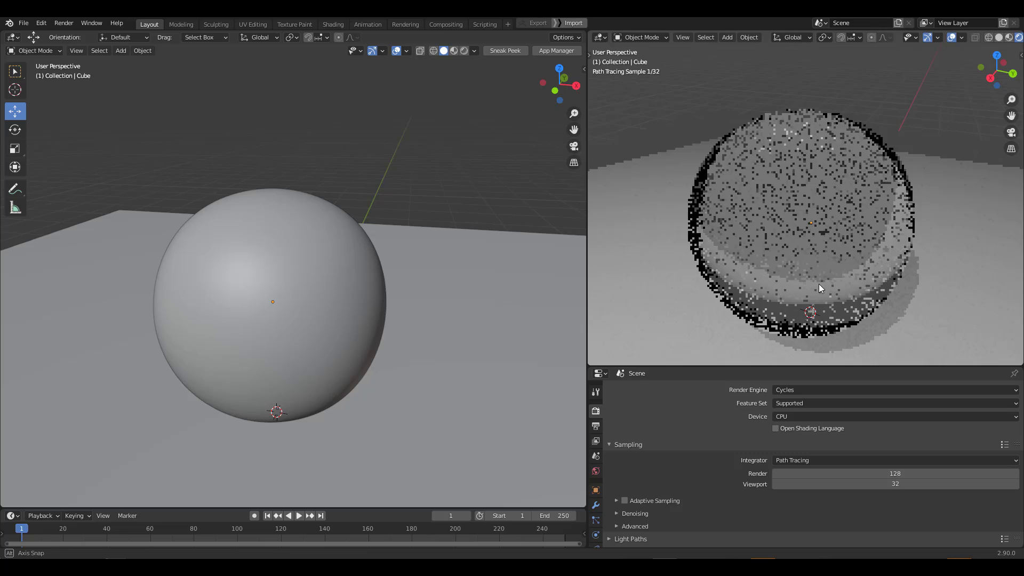
{"action": "left_click", "coordinate": [272, 300]}
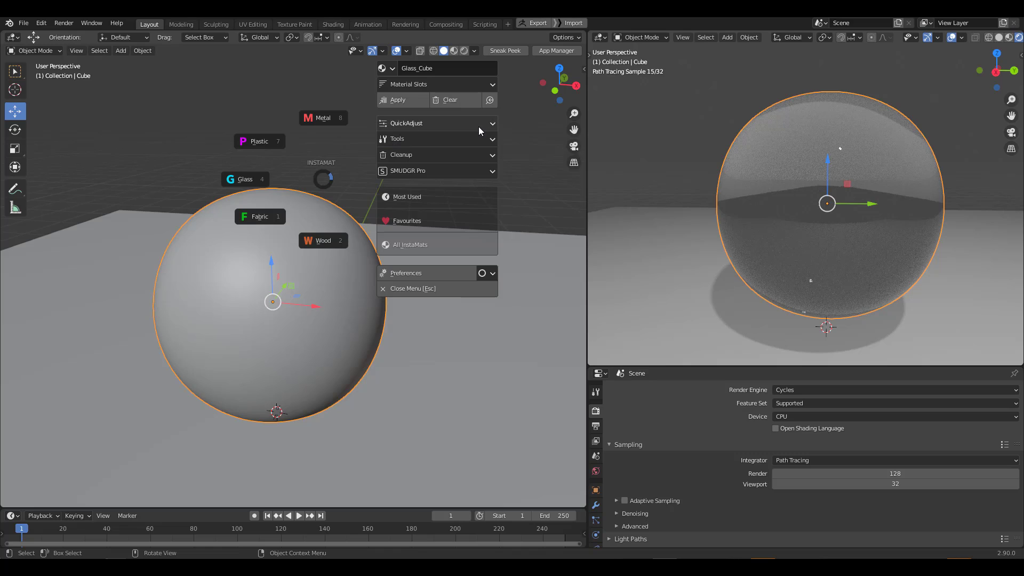
Try the Milk Glass preset from QuickAdjust, then restore the Default clear glass preset.
{"action": "left_click", "coordinate": [405, 122]}
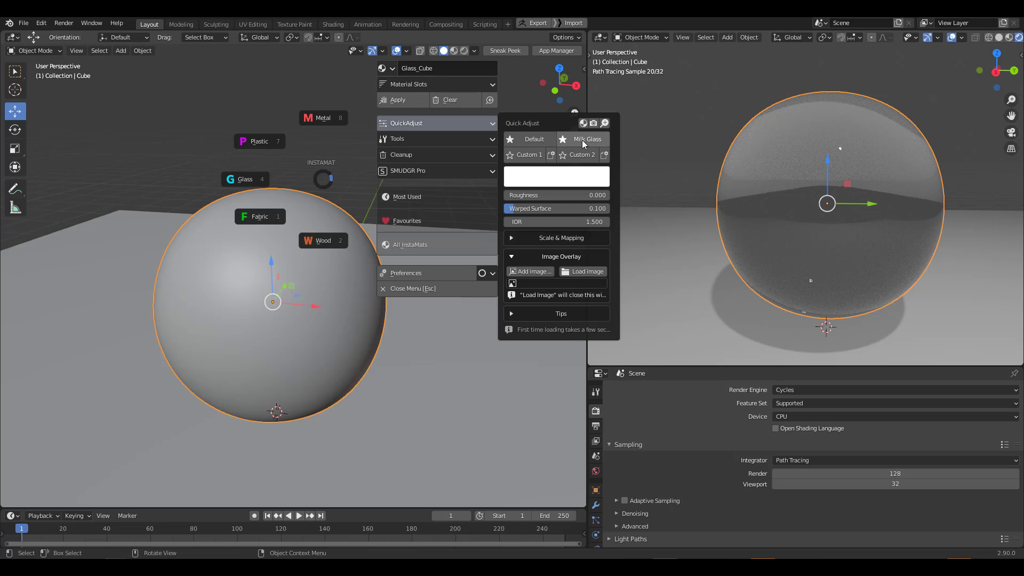
{"action": "left_click", "coordinate": [535, 138]}
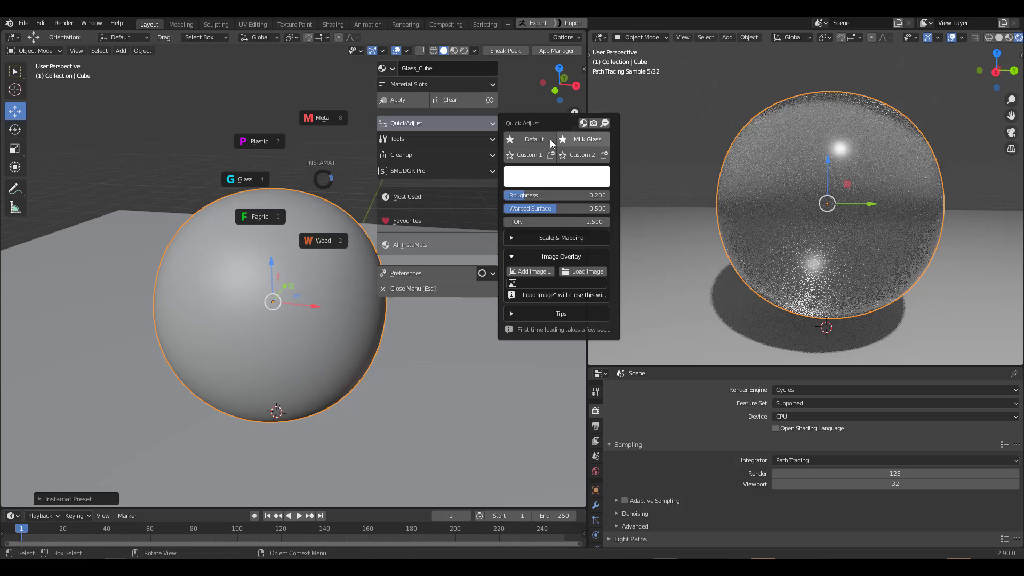
{"action": "left_click", "coordinate": [535, 139]}
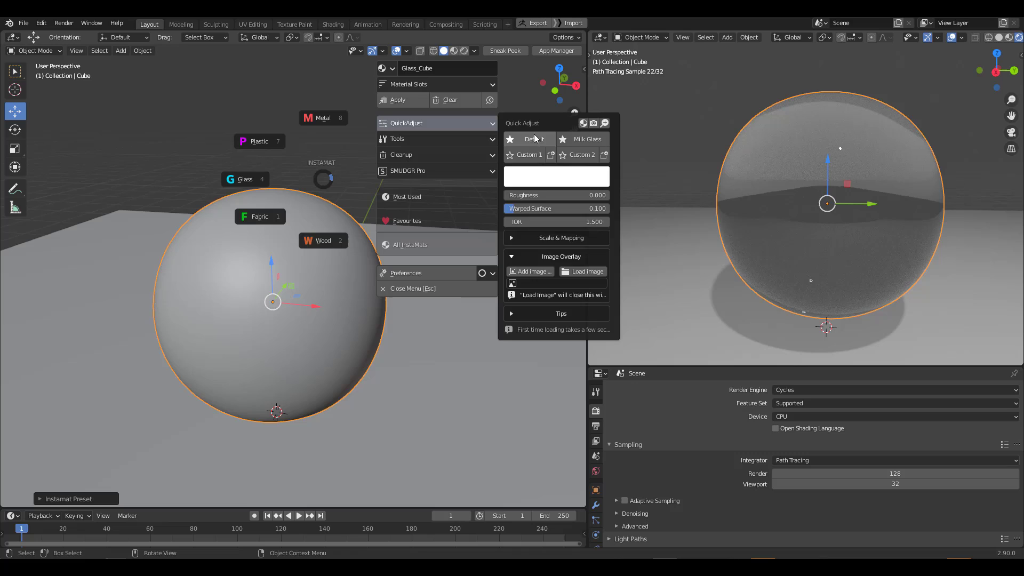
Open InstaMat's material tools for the duplicated Wood_Cube spheres.
{"action": "left_click", "coordinate": [397, 139]}
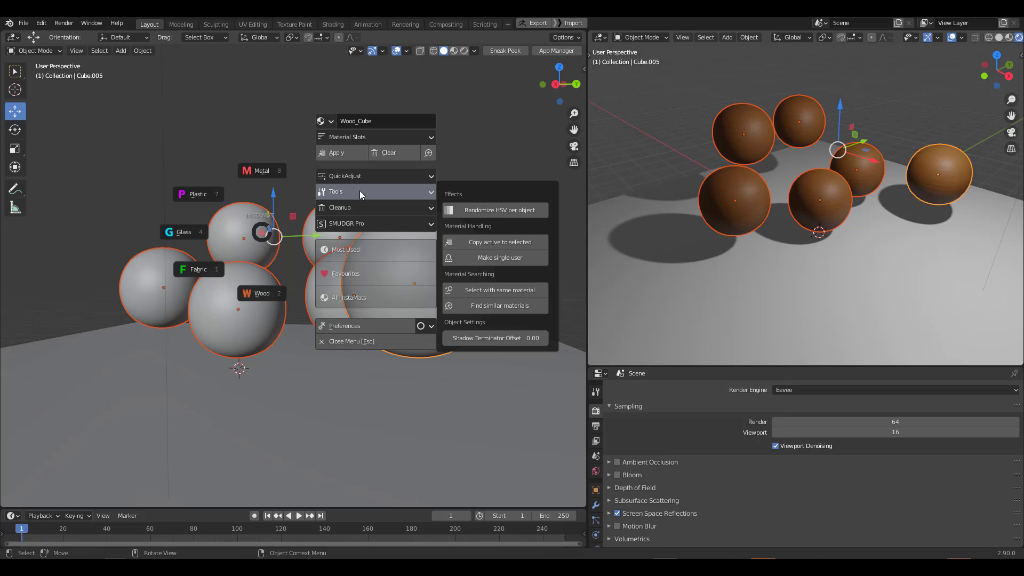
{"action": "mouse_move", "coordinate": [486, 209]}
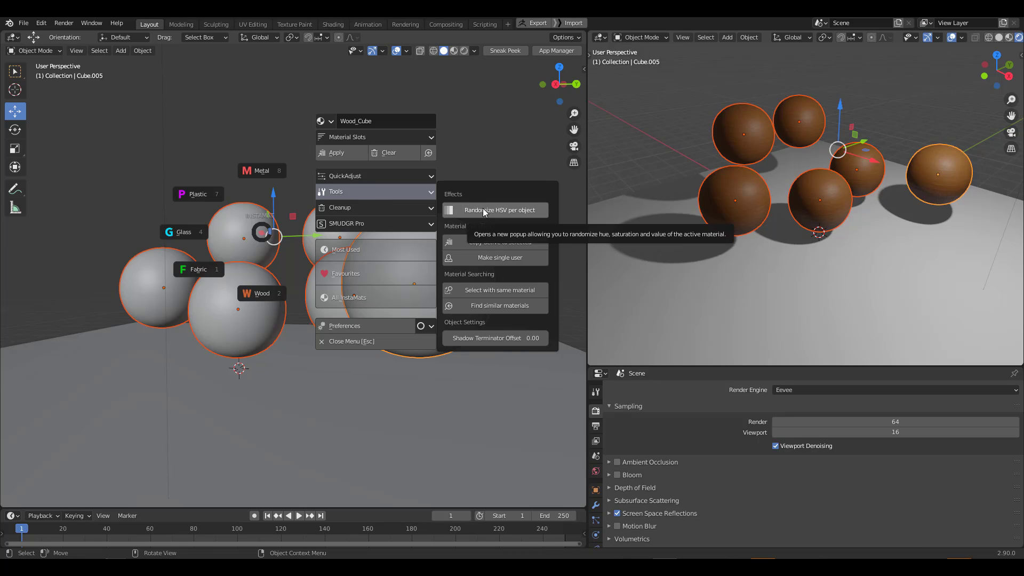
Randomize HSV per object with Hue about 0.46, Saturation 0.85, Value 0.35.
{"action": "left_click", "coordinate": [494, 209]}
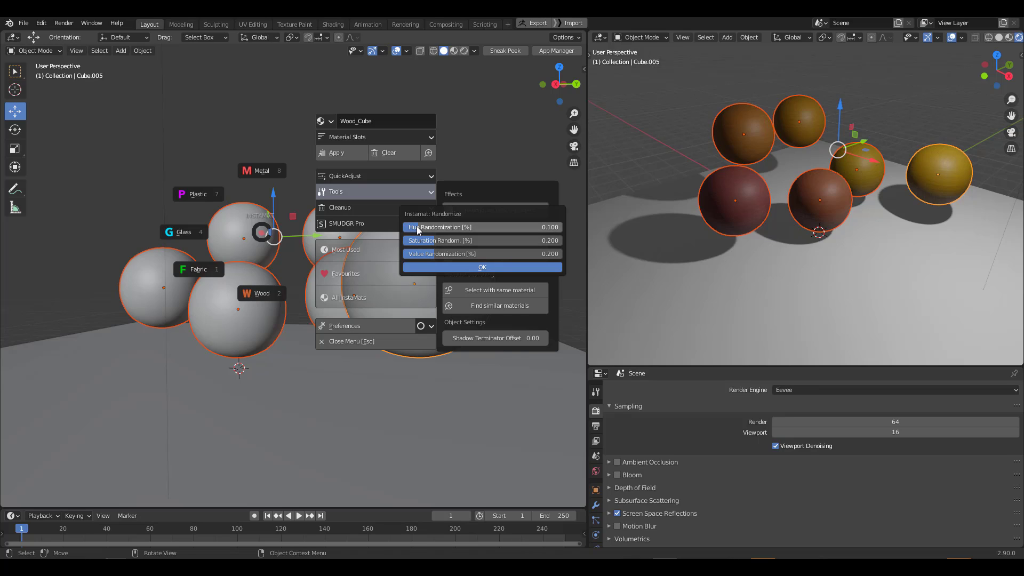
{"action": "left_click_drag", "start_coordinate": [431, 227], "coordinate": [549, 227]}
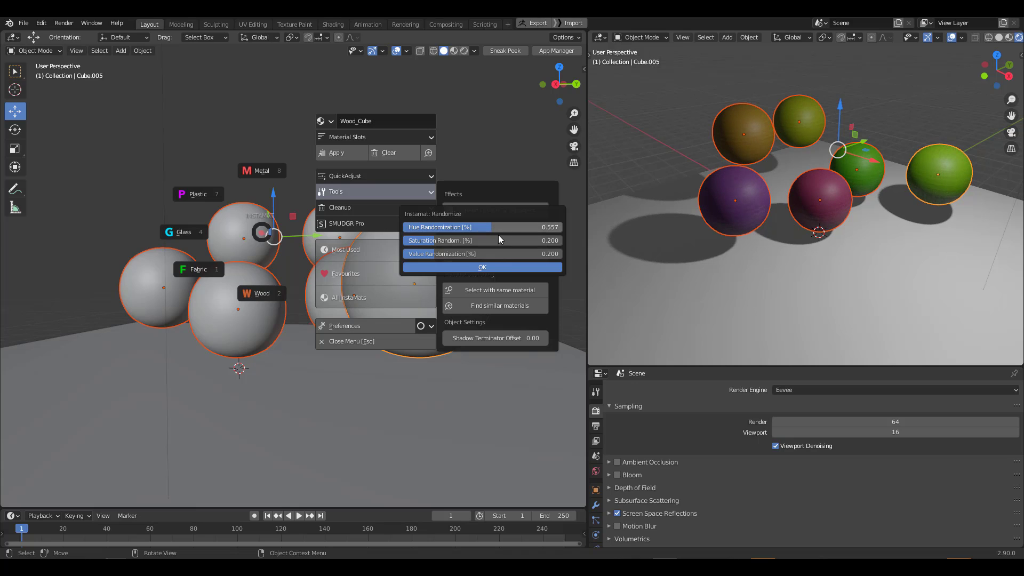
{"action": "left_click_drag", "start_coordinate": [503, 227], "coordinate": [498, 227]}
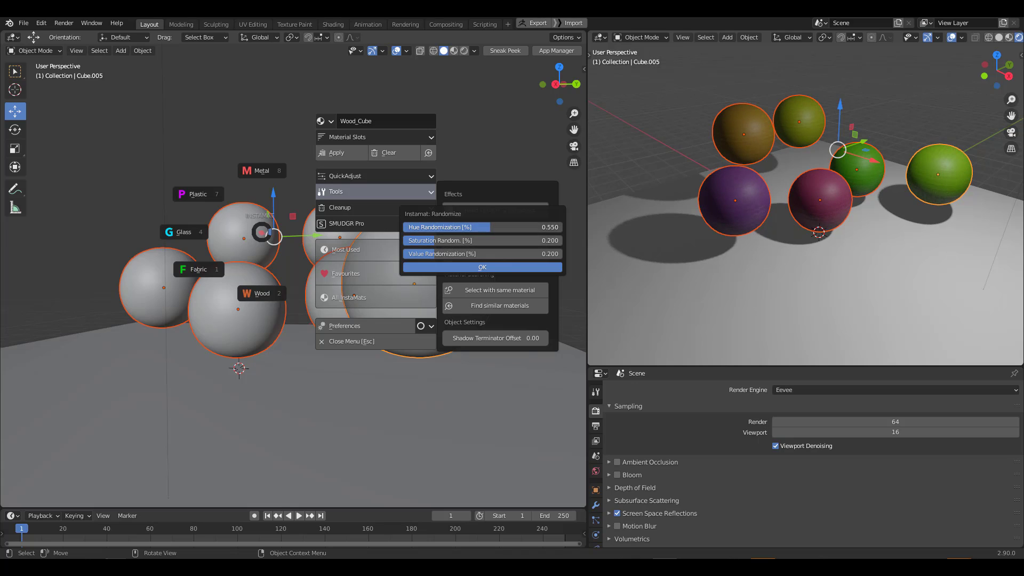
{"action": "left_click_drag", "start_coordinate": [529, 227], "coordinate": [480, 226]}
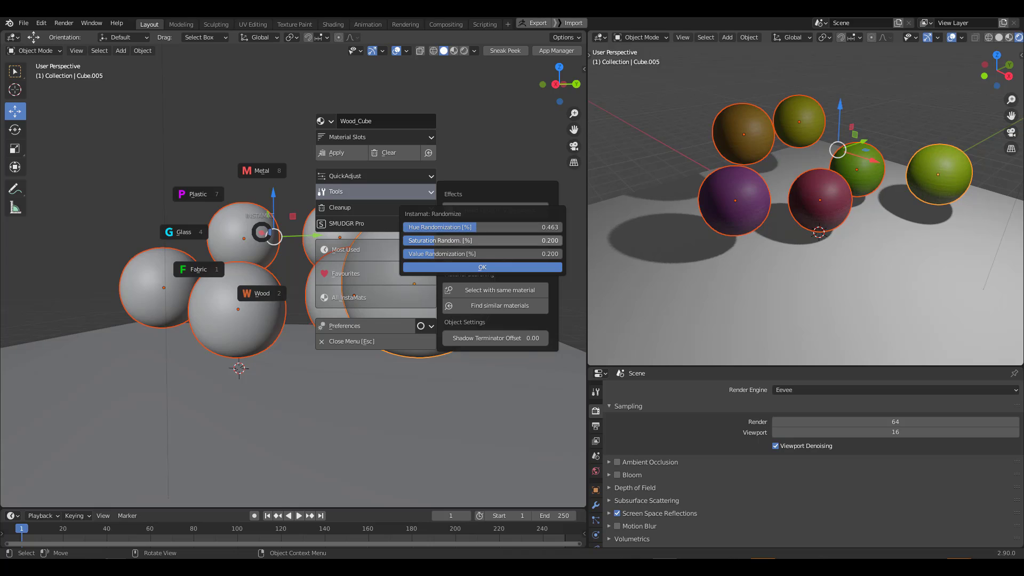
{"action": "left_click_drag", "start_coordinate": [424, 240], "coordinate": [535, 240]}
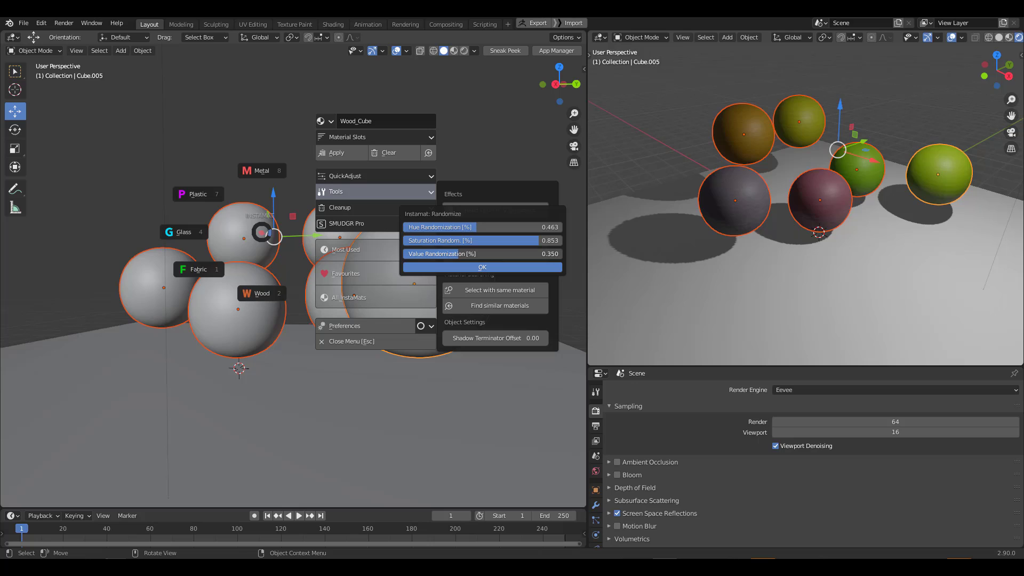
{"action": "left_click", "coordinate": [481, 266]}
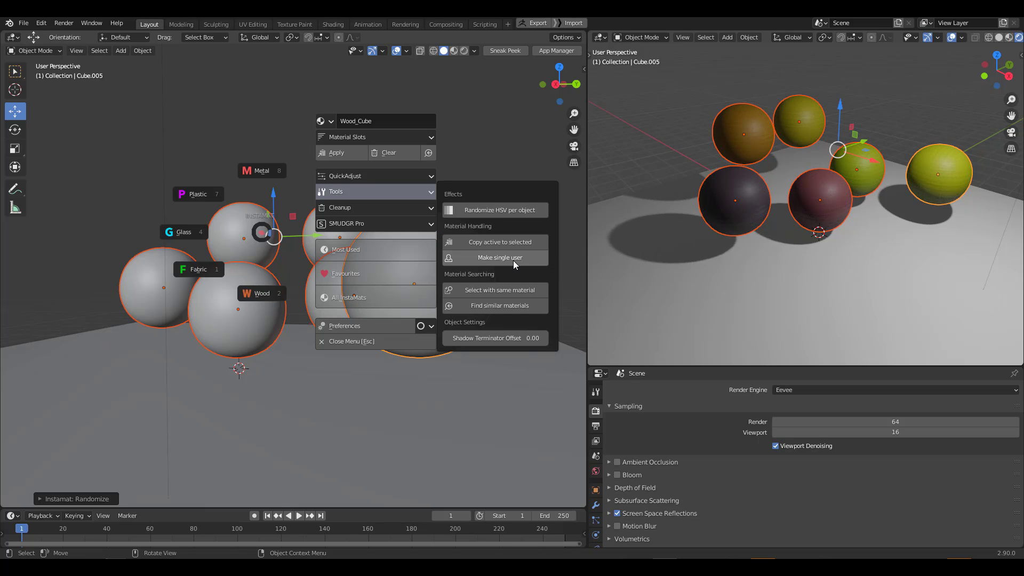
{"action": "mouse_move", "coordinate": [485, 204]}
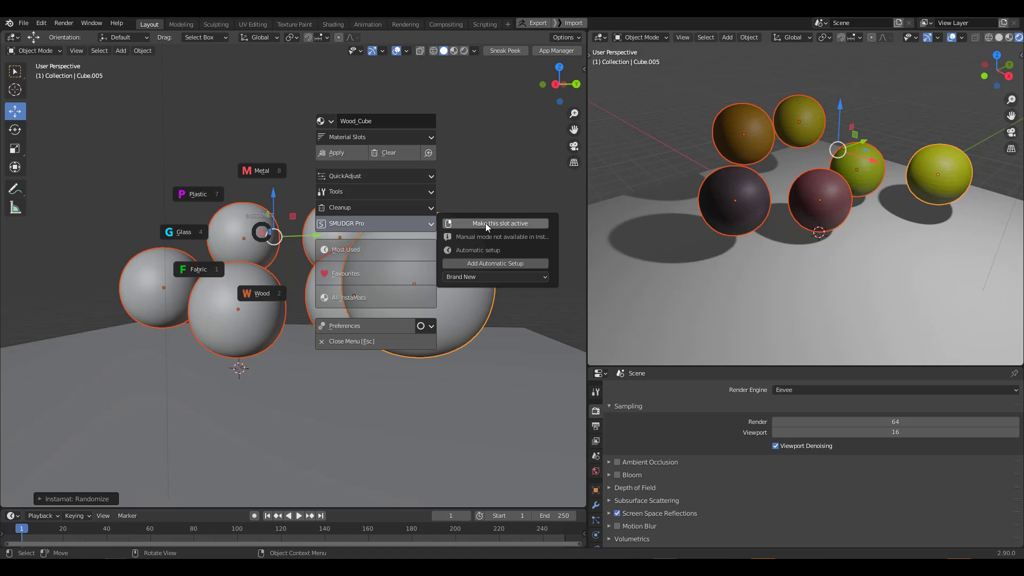
{"action": "mouse_move", "coordinate": [485, 254]}
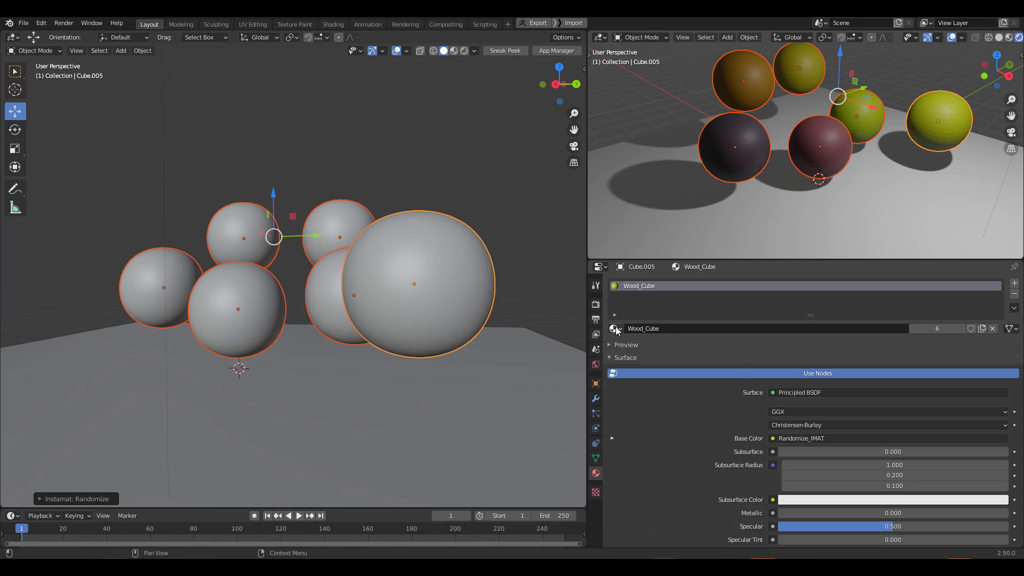
Browse the materials stored in the file from the Material properties.
{"action": "left_click", "coordinate": [613, 328]}
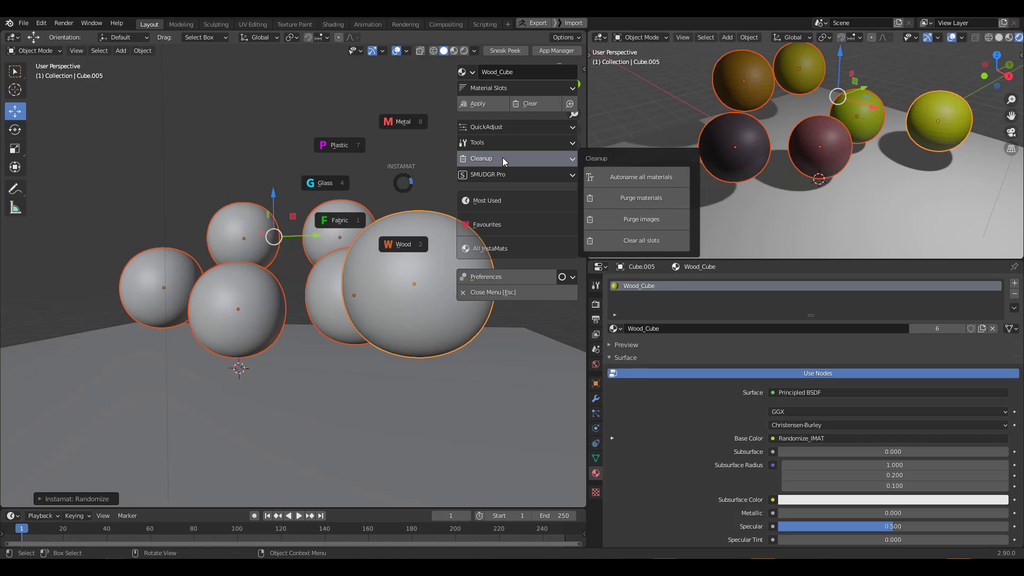
{"action": "mouse_move", "coordinate": [640, 198]}
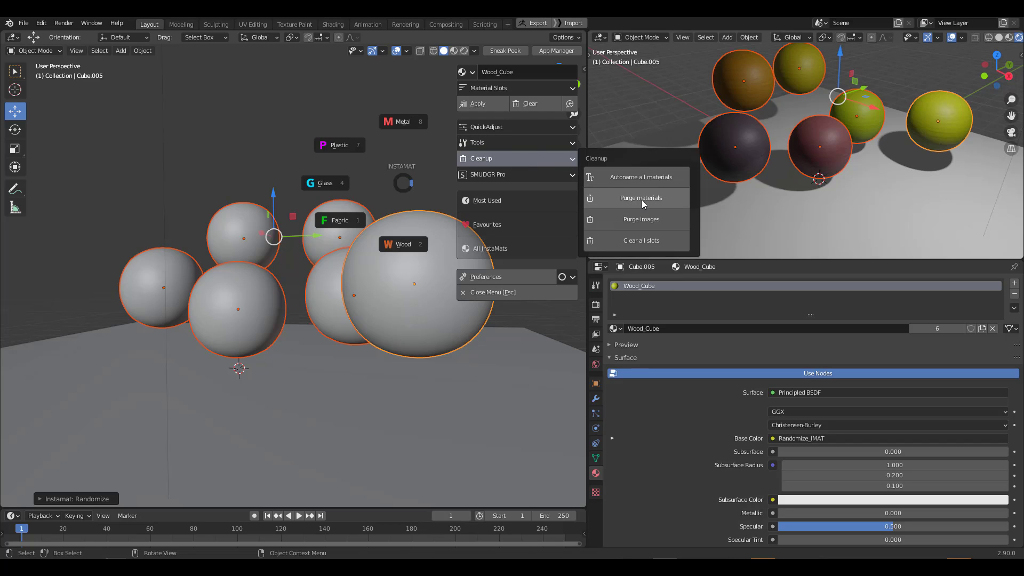
{"action": "mouse_move", "coordinate": [666, 242]}
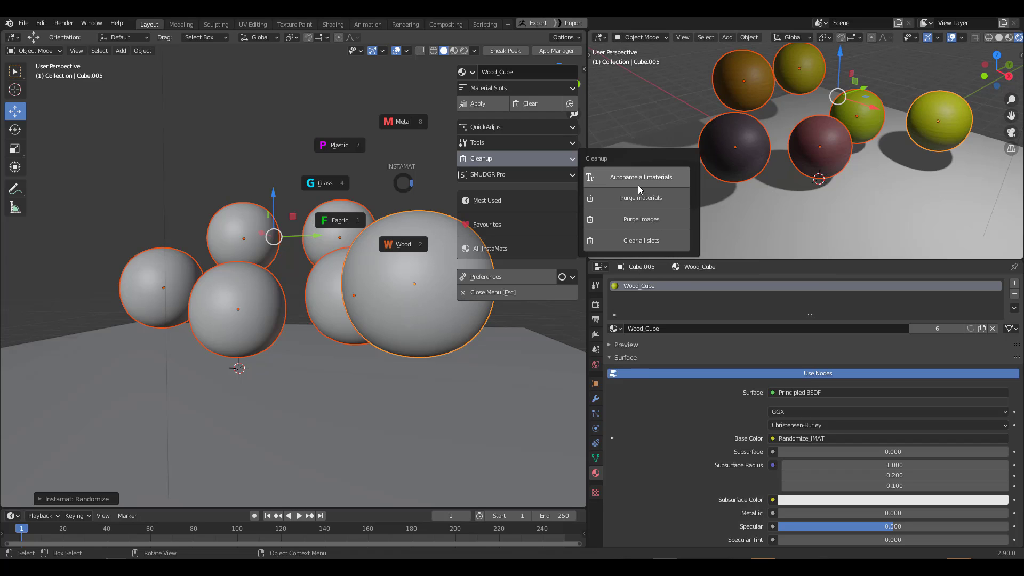
{"action": "mouse_move", "coordinate": [641, 177]}
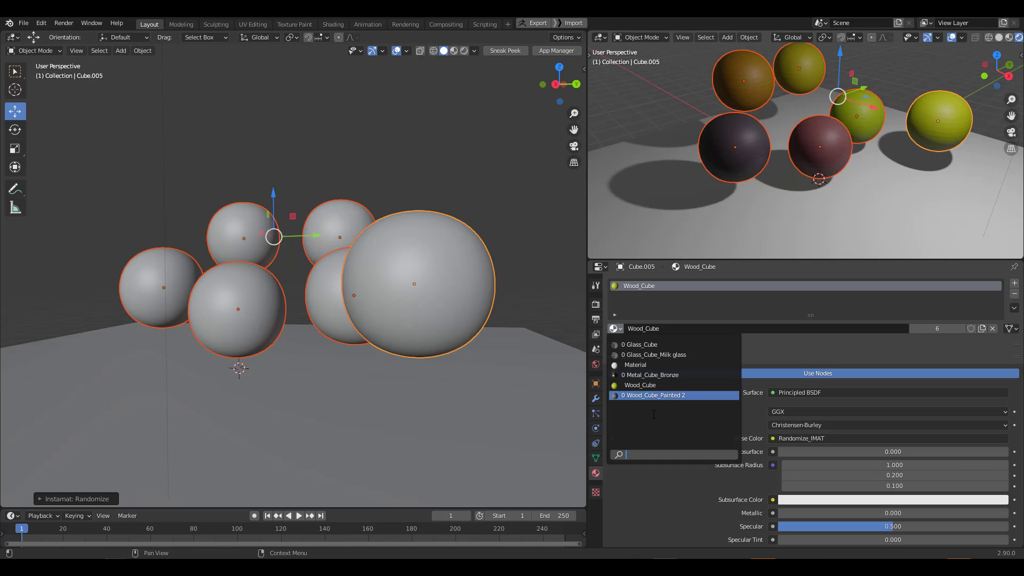
Purge unused materials, leaving only Material and Wood_Cube in the list.
{"action": "left_click", "coordinate": [640, 384]}
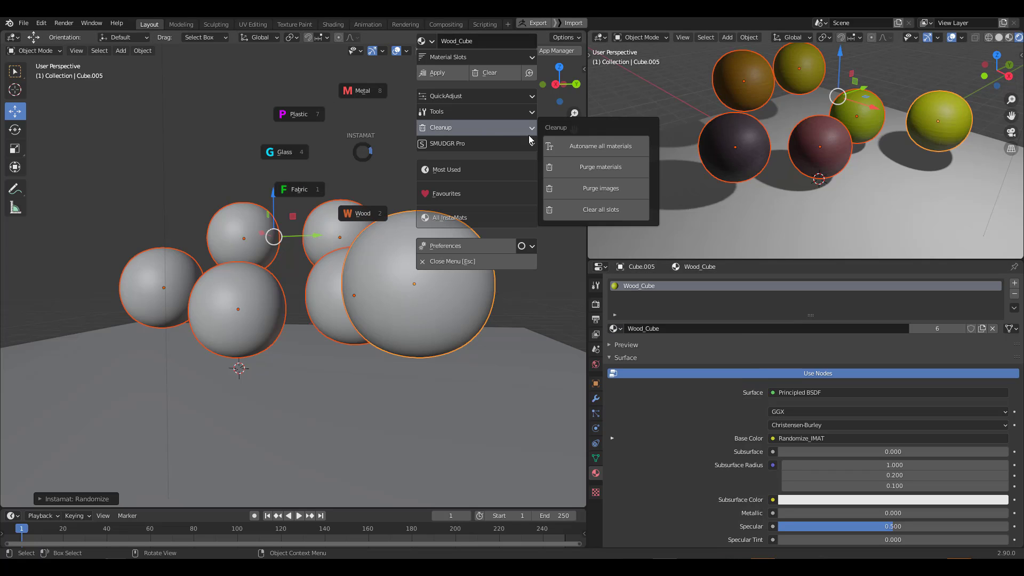
{"action": "left_click", "coordinate": [598, 167]}
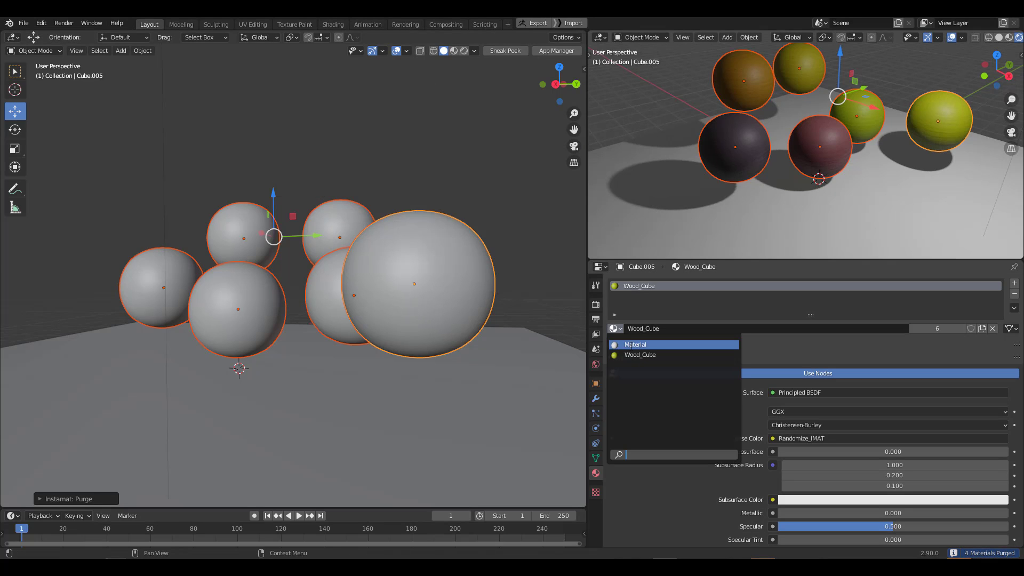
{"action": "left_click", "coordinate": [639, 354]}
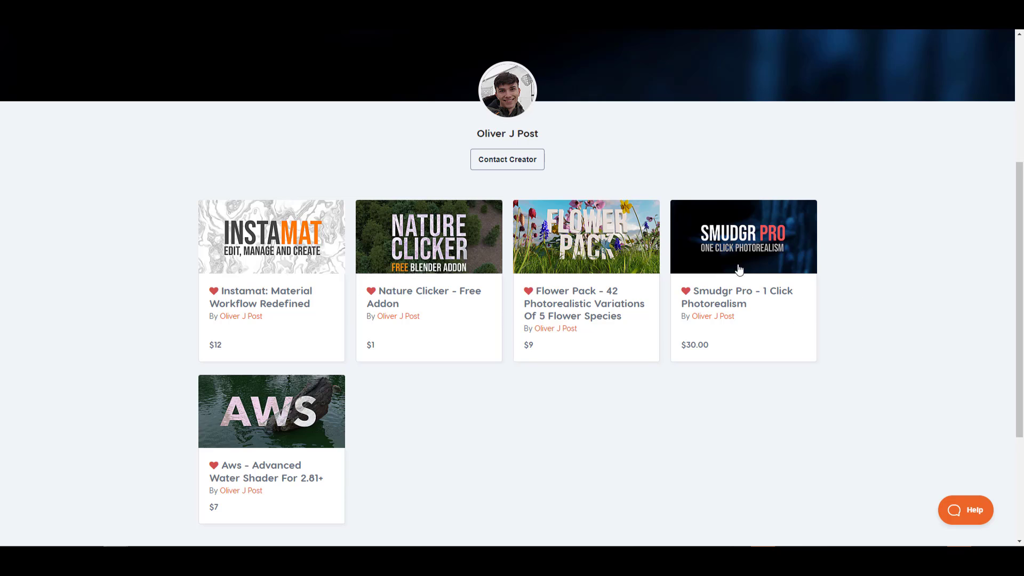
{"action": "mouse_move", "coordinate": [756, 368]}
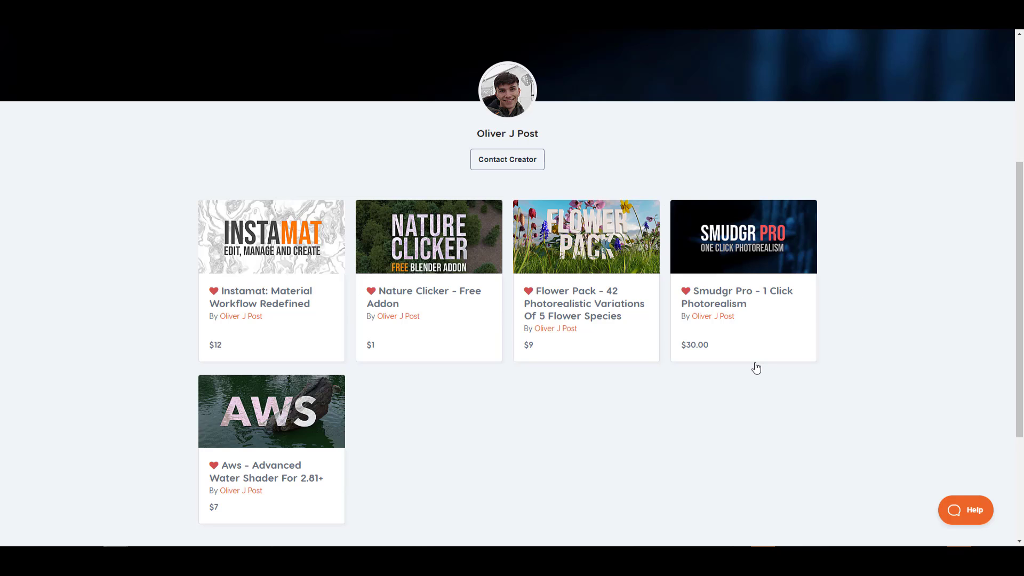
{"action": "mouse_move", "coordinate": [753, 366]}
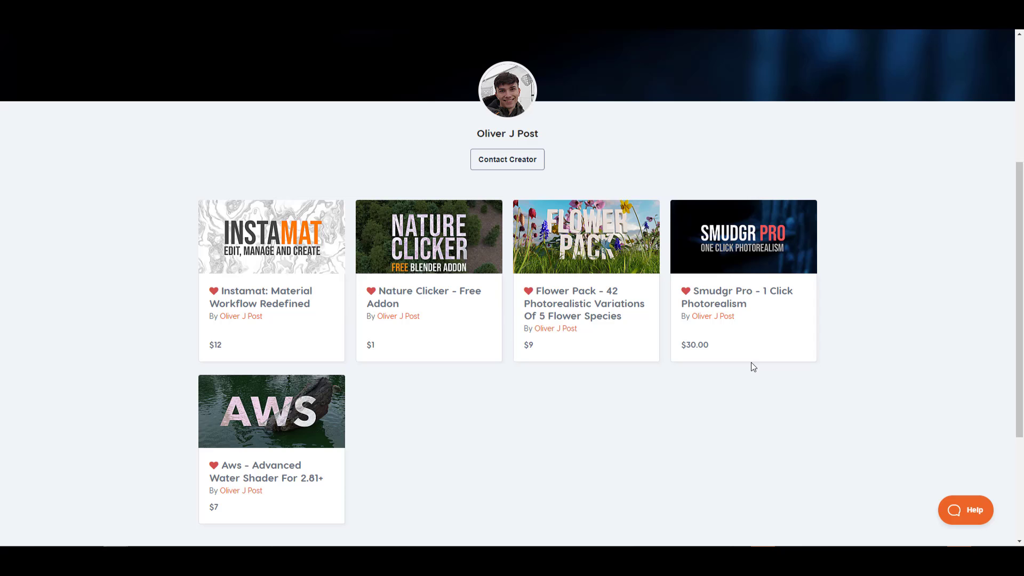